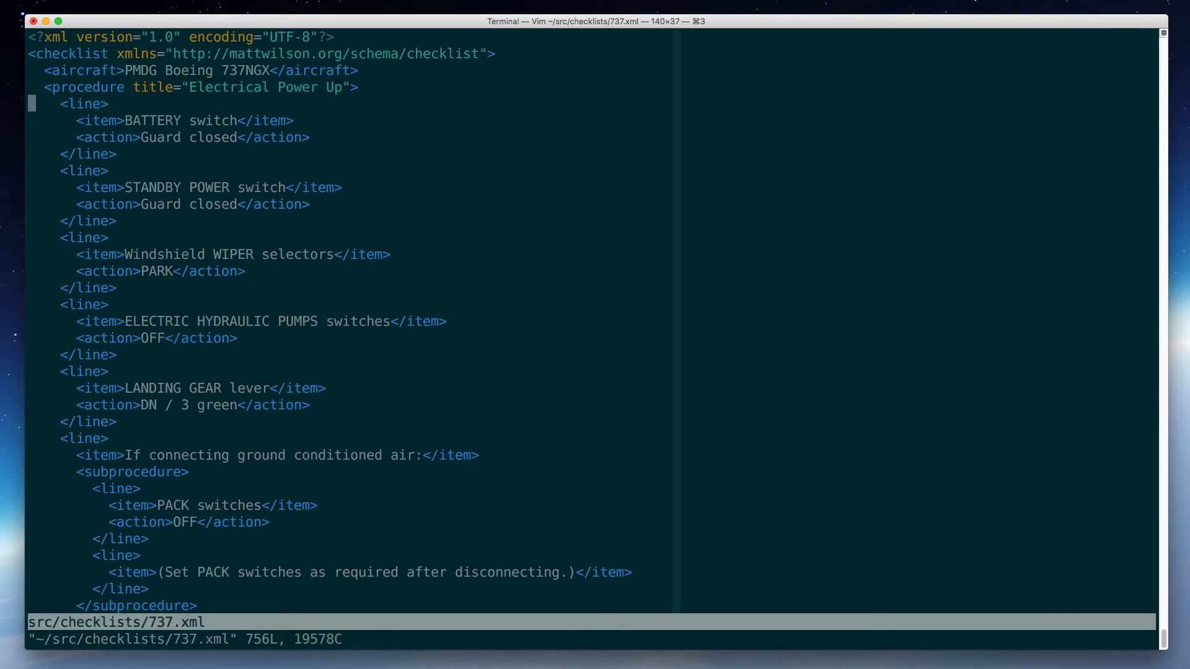
# Copy the three Vundle Plugin lines for vim-snipmate from the GitHub README.
pyautogui.press('j')
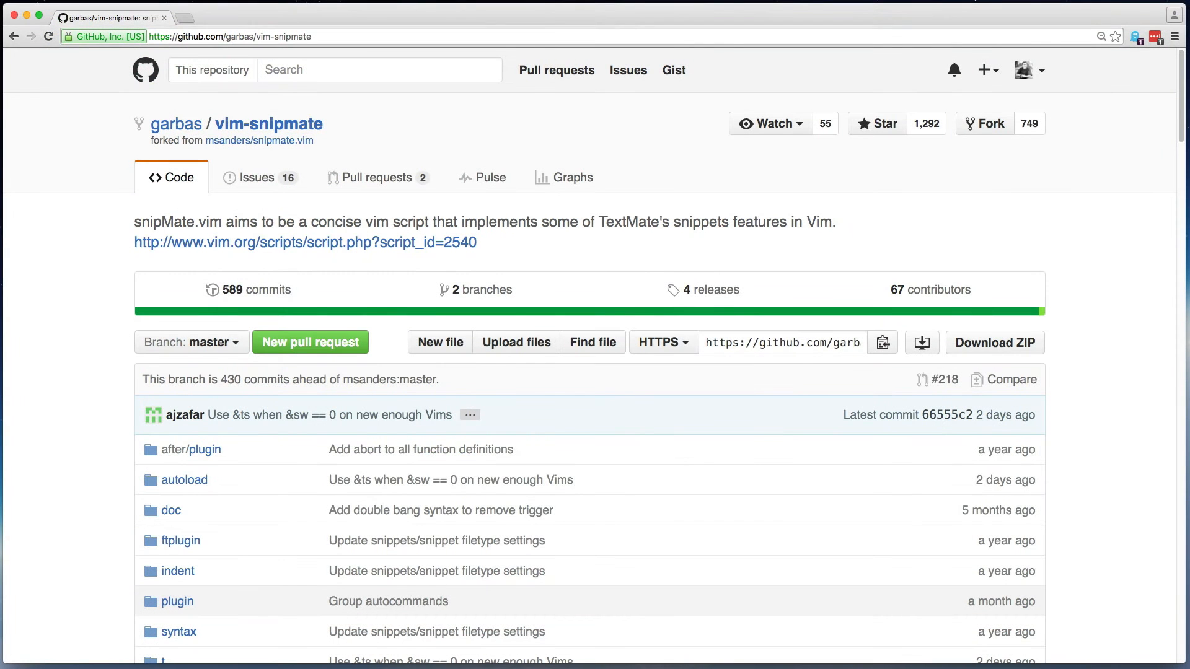
pyautogui.moveTo(83, 577)
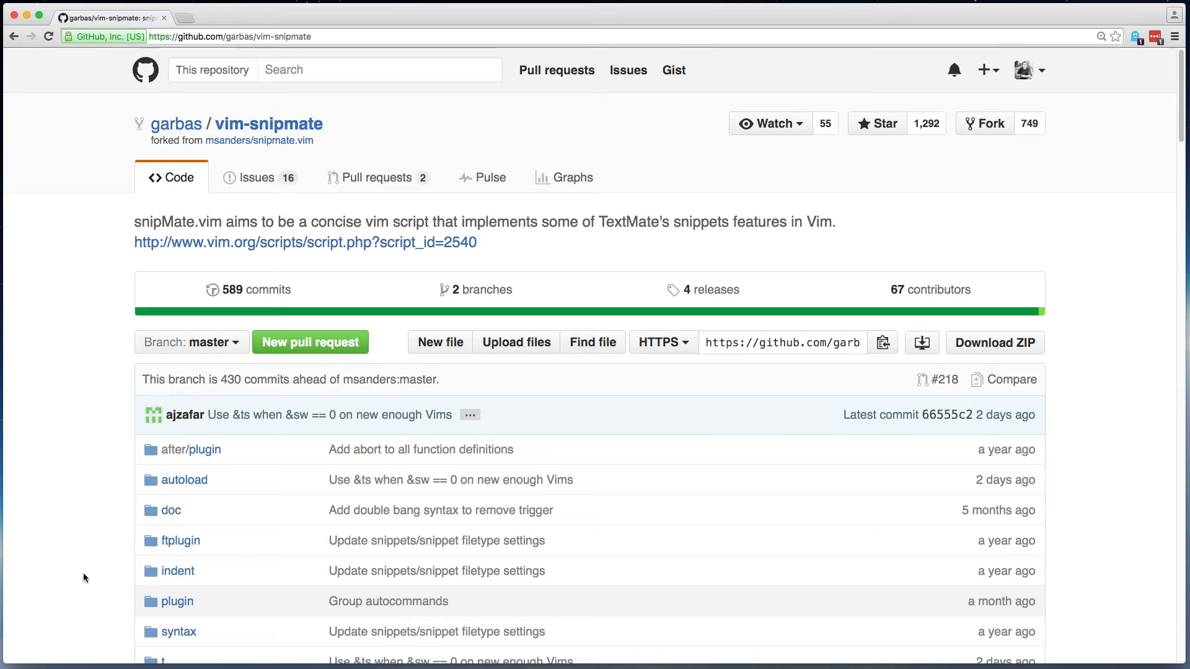
pyautogui.scroll(-3)
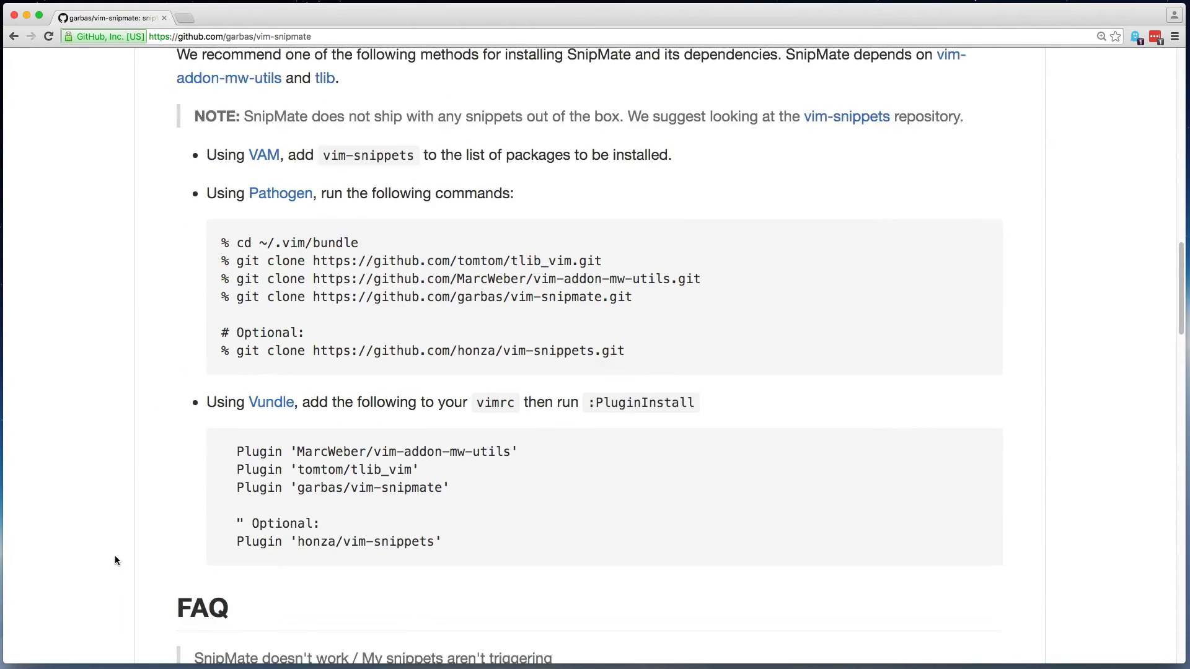
pyautogui.scroll(-3)
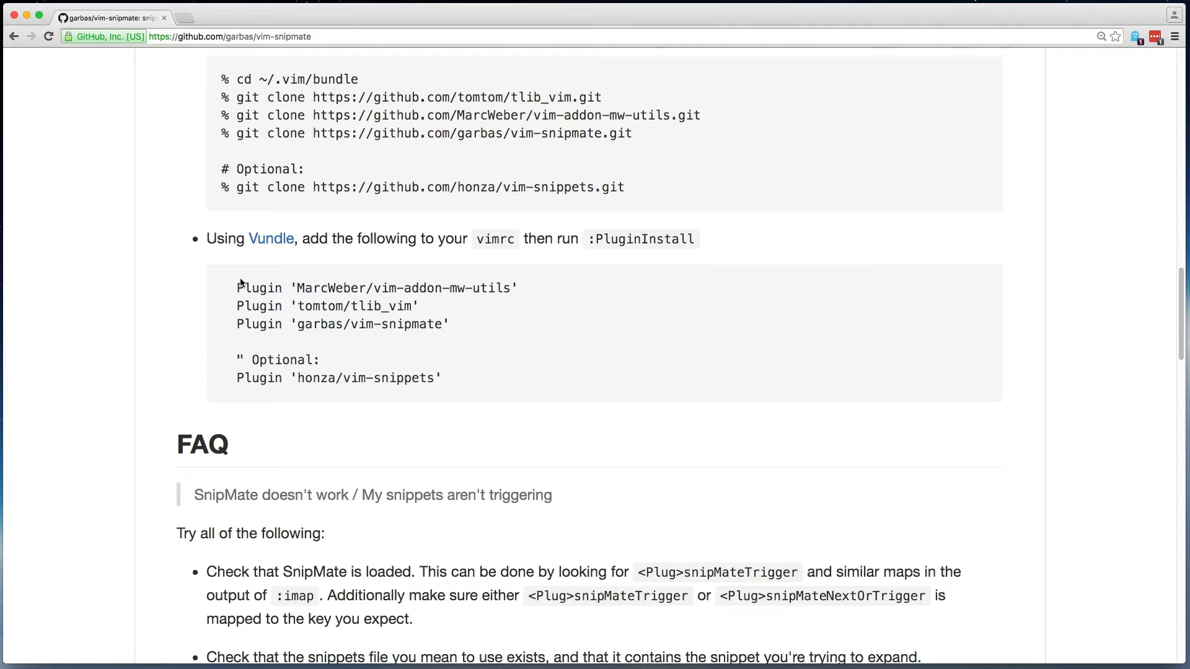
pyautogui.moveTo(238, 287); pyautogui.dragTo(449, 324)
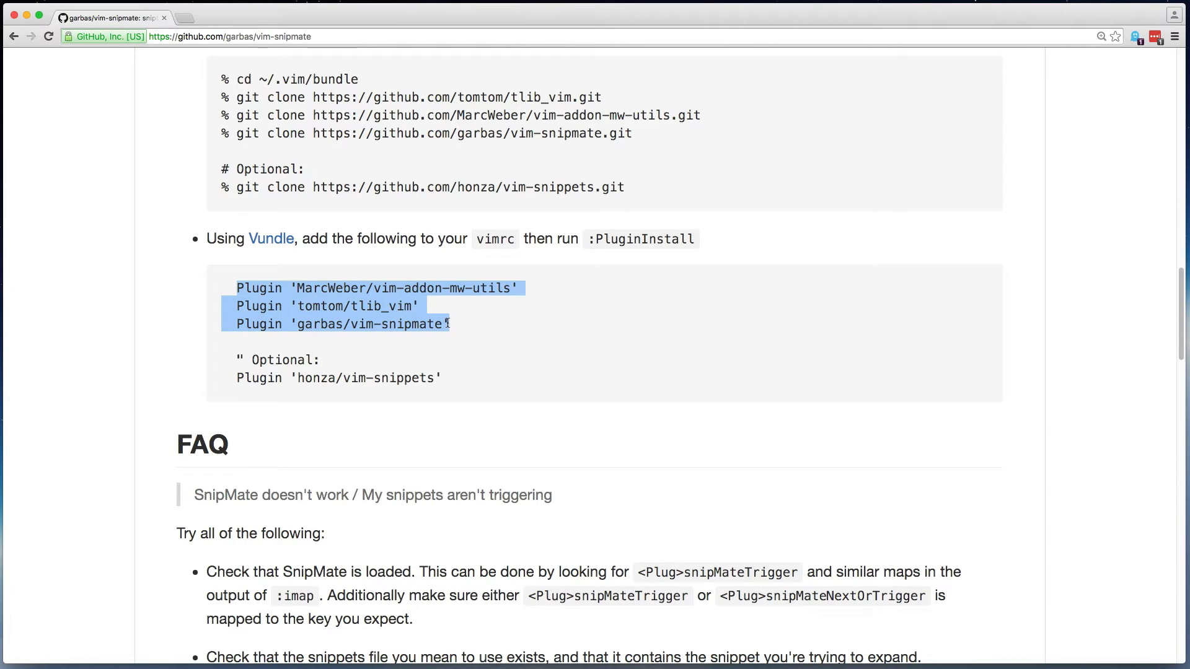
pyautogui.rightClick(342, 323)
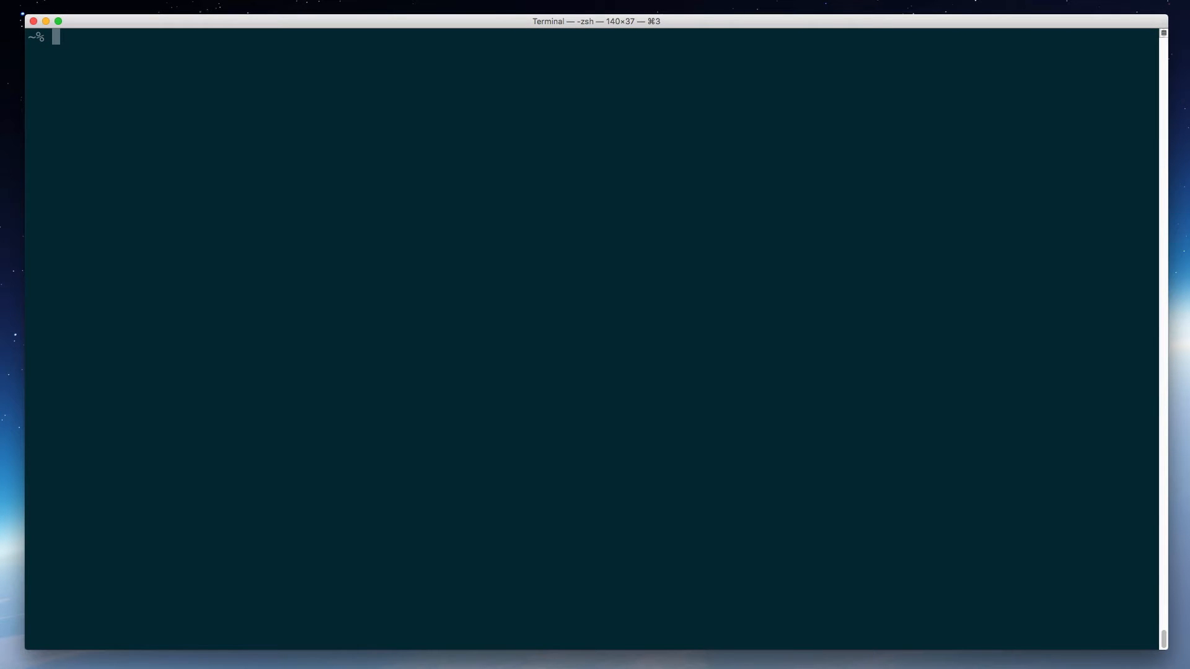
# Paste the vim-addon-mw-utils, tlib_vim and vim-snipmate Plugin lines into .vimrc.
pyautogui.write('vim .vimrc')
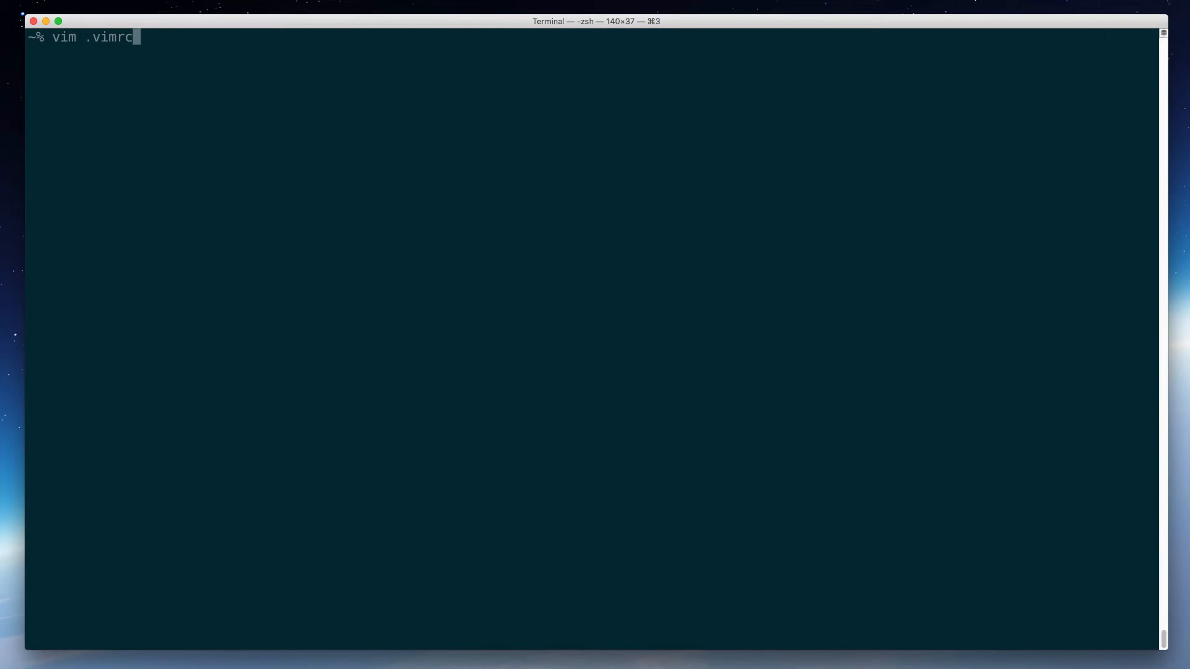
pyautogui.press('Return')
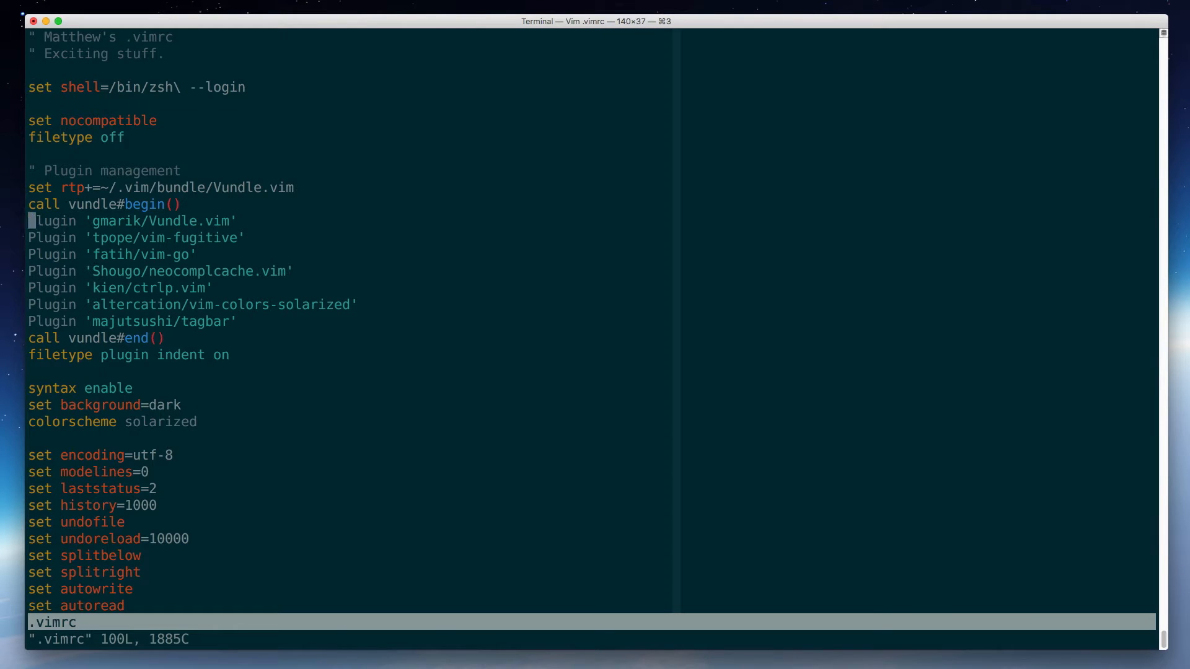
pyautogui.press('j')
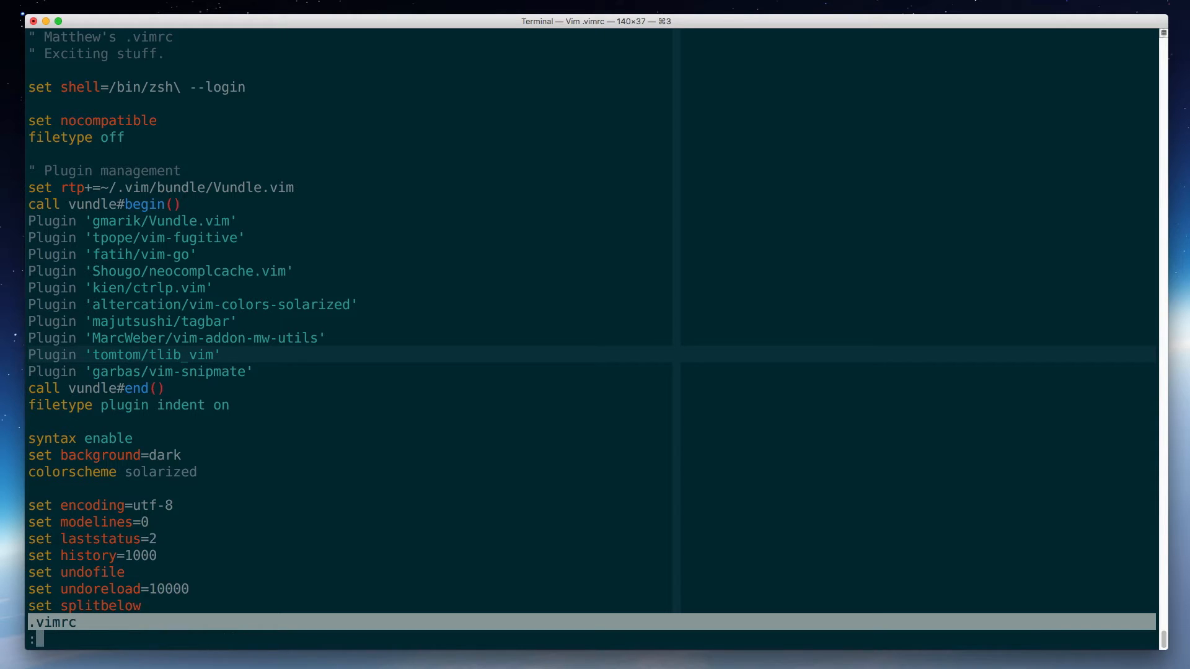
# Source .vimrc, run :PluginInstall to install the plugins, and quit back to the shell.
pyautogui.write('so')
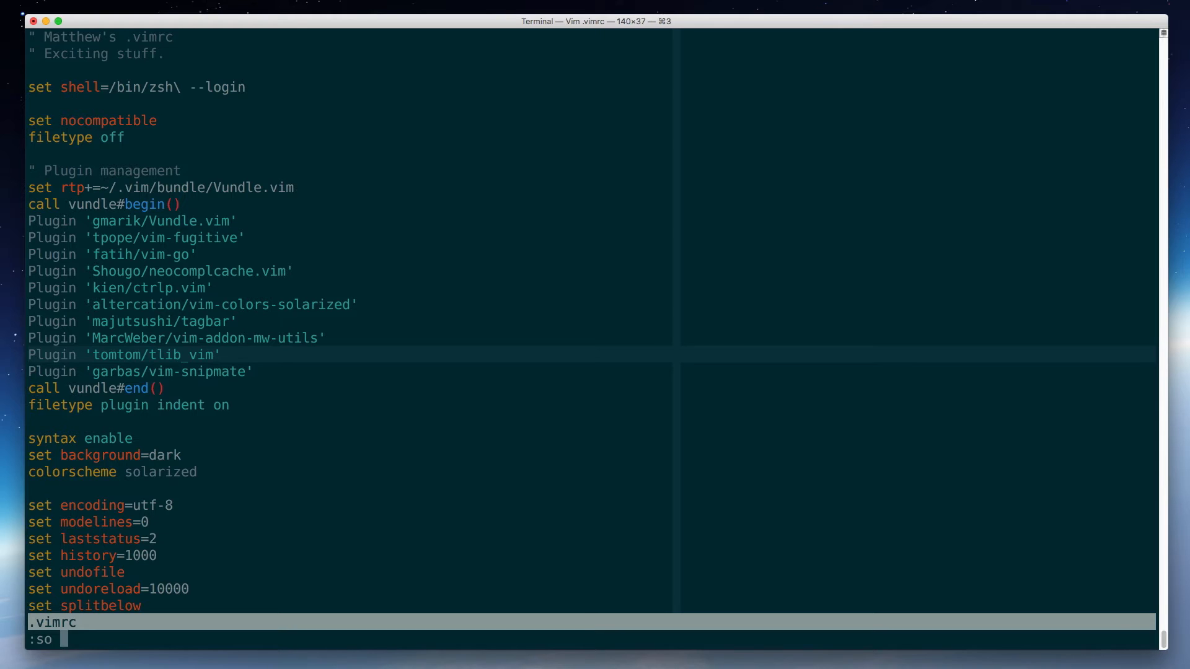
pyautogui.write('%')
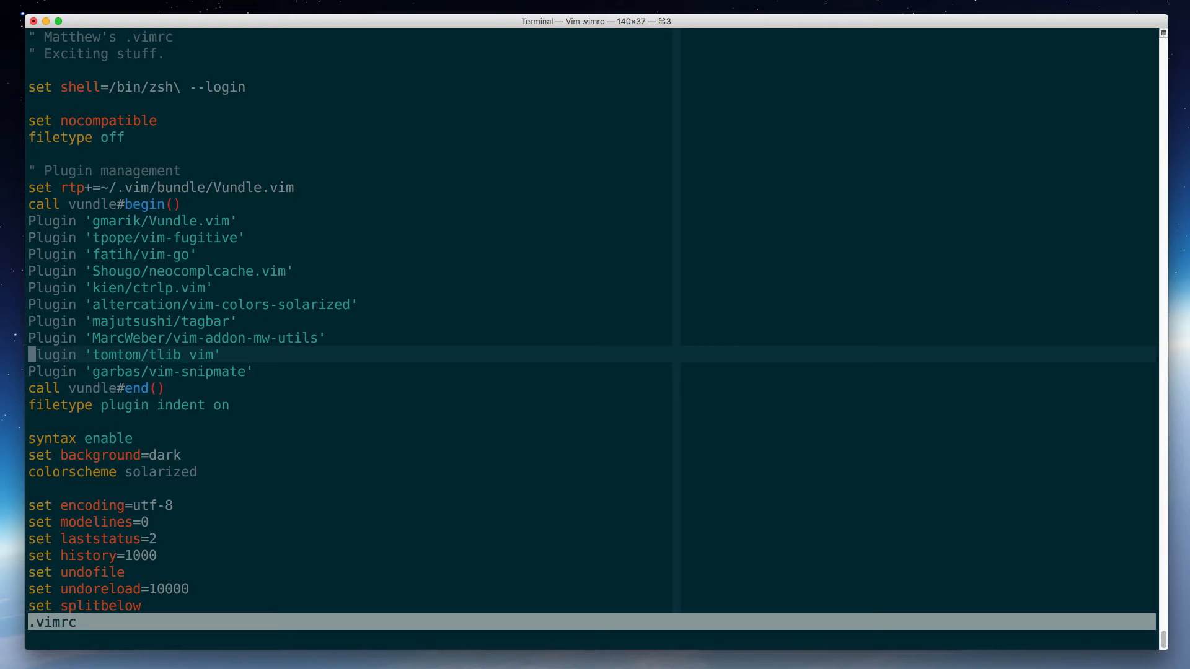
pyautogui.write(':P')
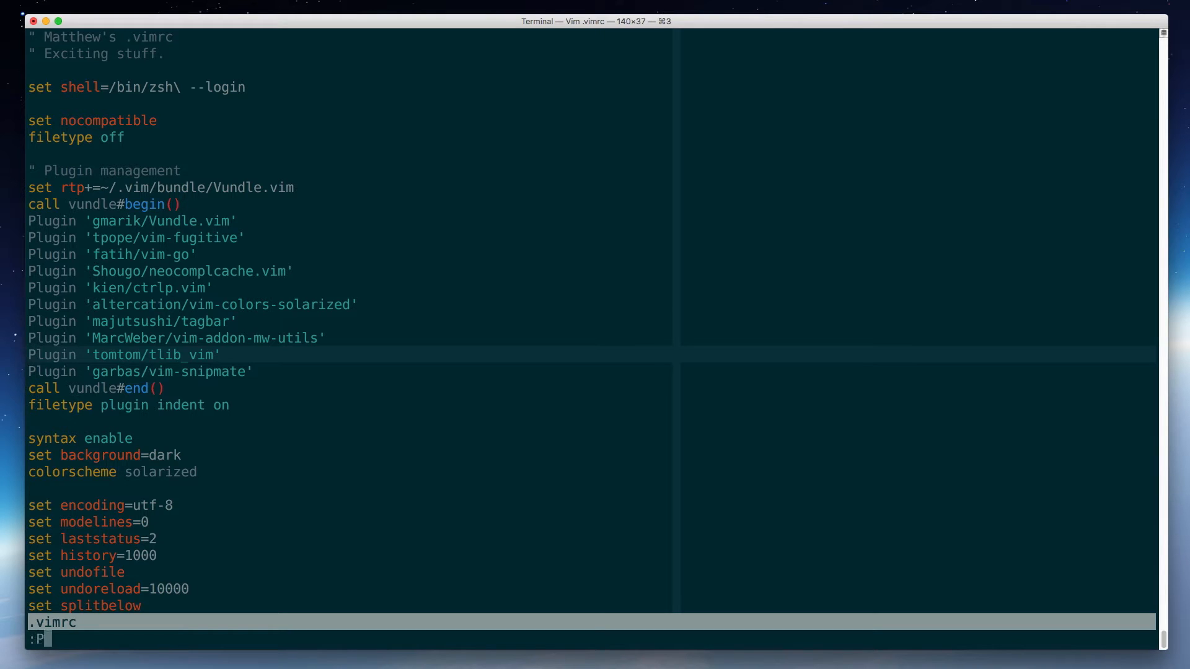
pyautogui.write('luginInstall')
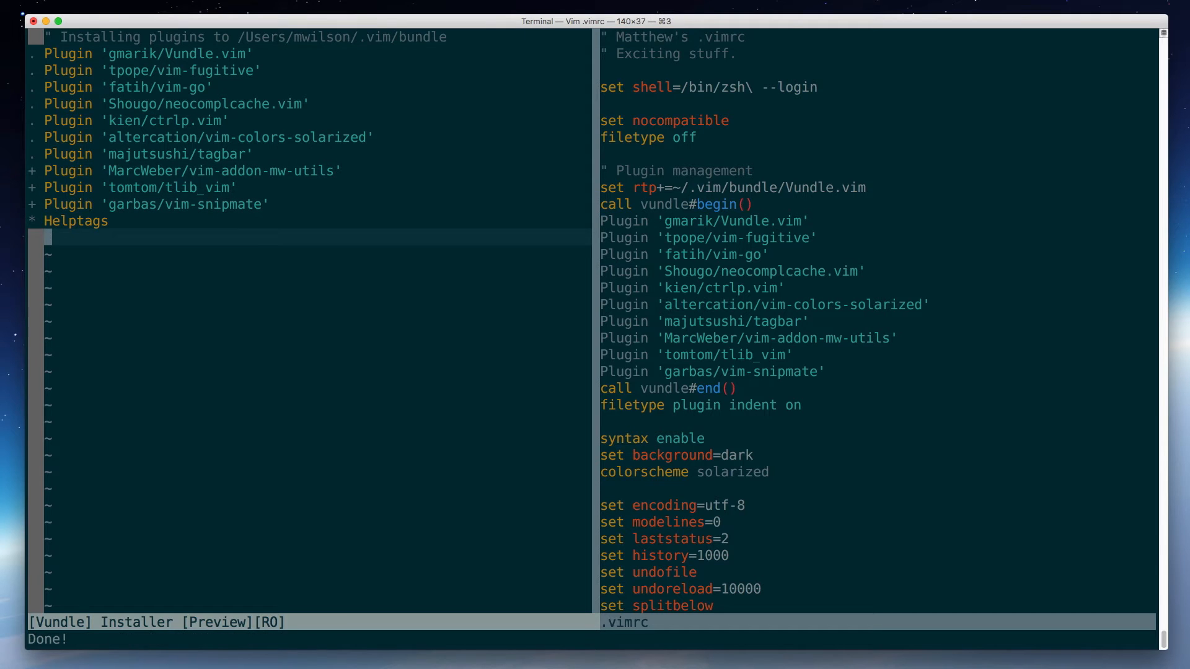
pyautogui.write(':q')
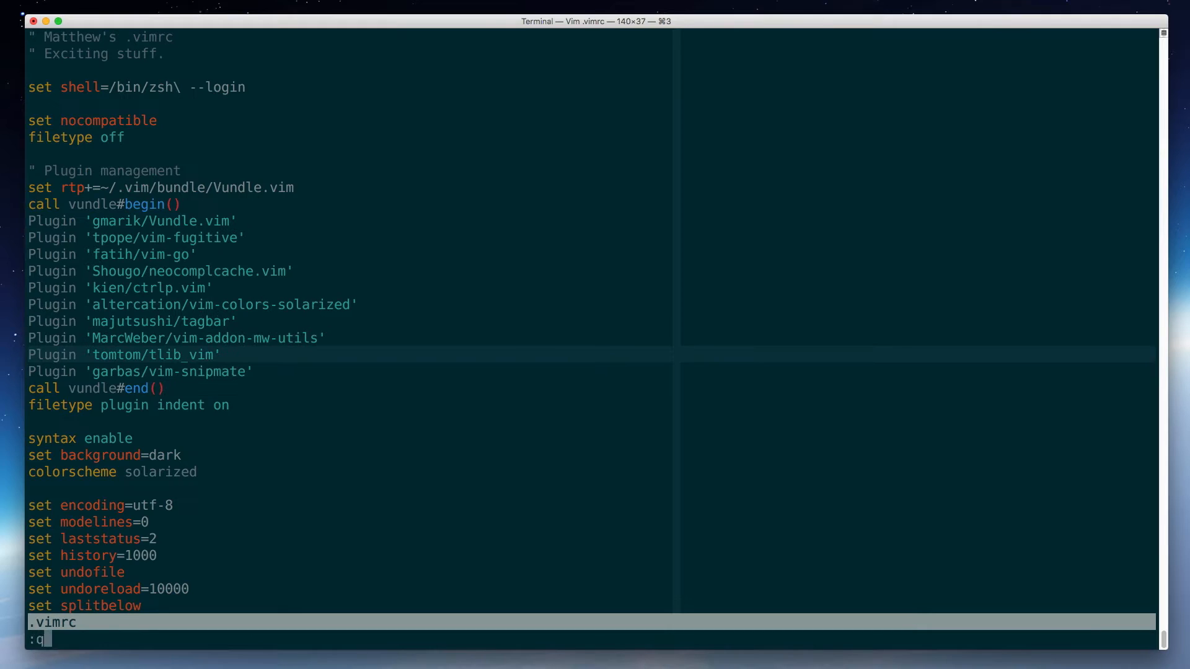
pyautogui.press('Return')
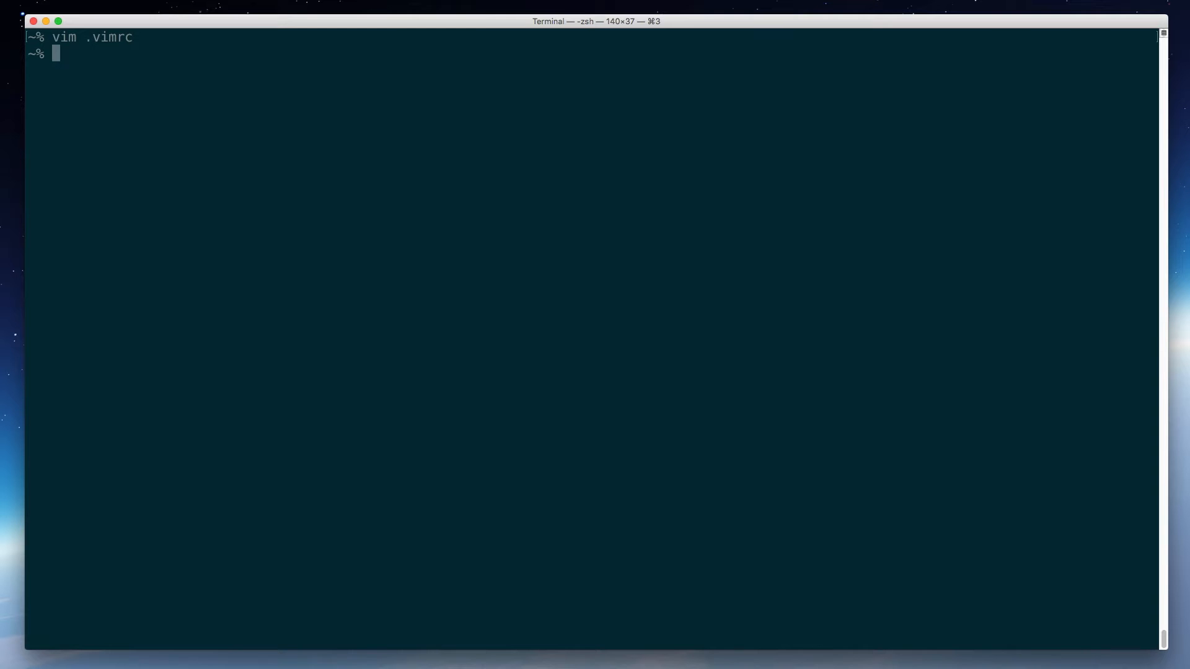
# Create the .vim/snippets directory and start editing a new mustang.xml in Vim.
pyautogui.write('mk')
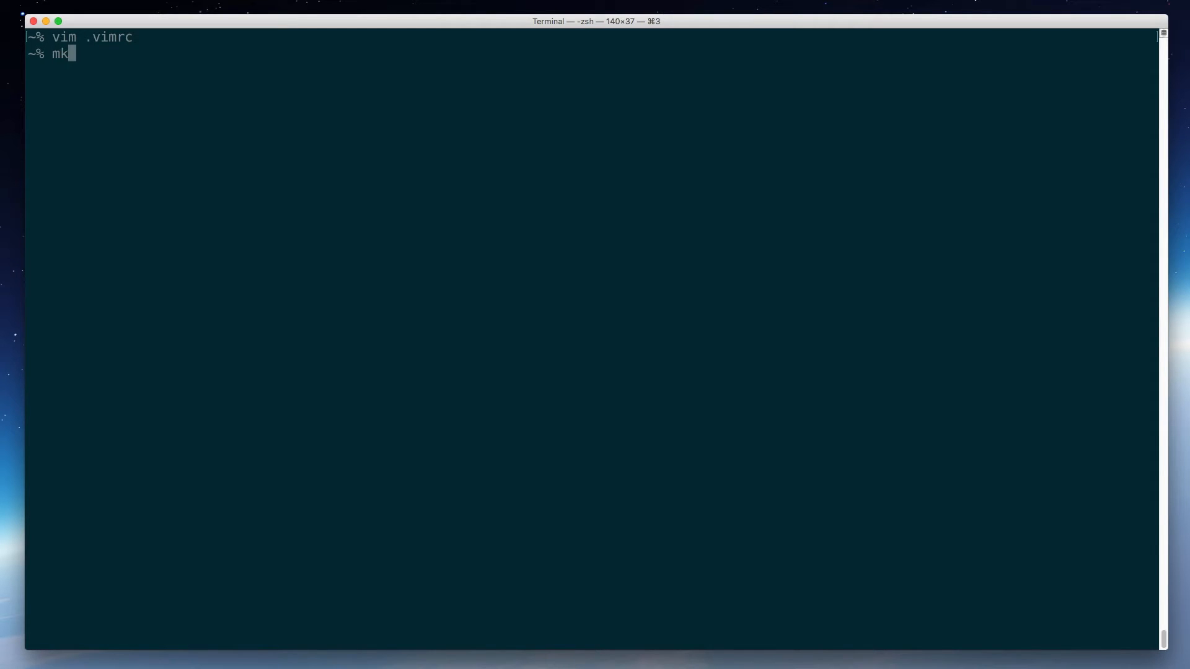
pyautogui.write('dir .vim')
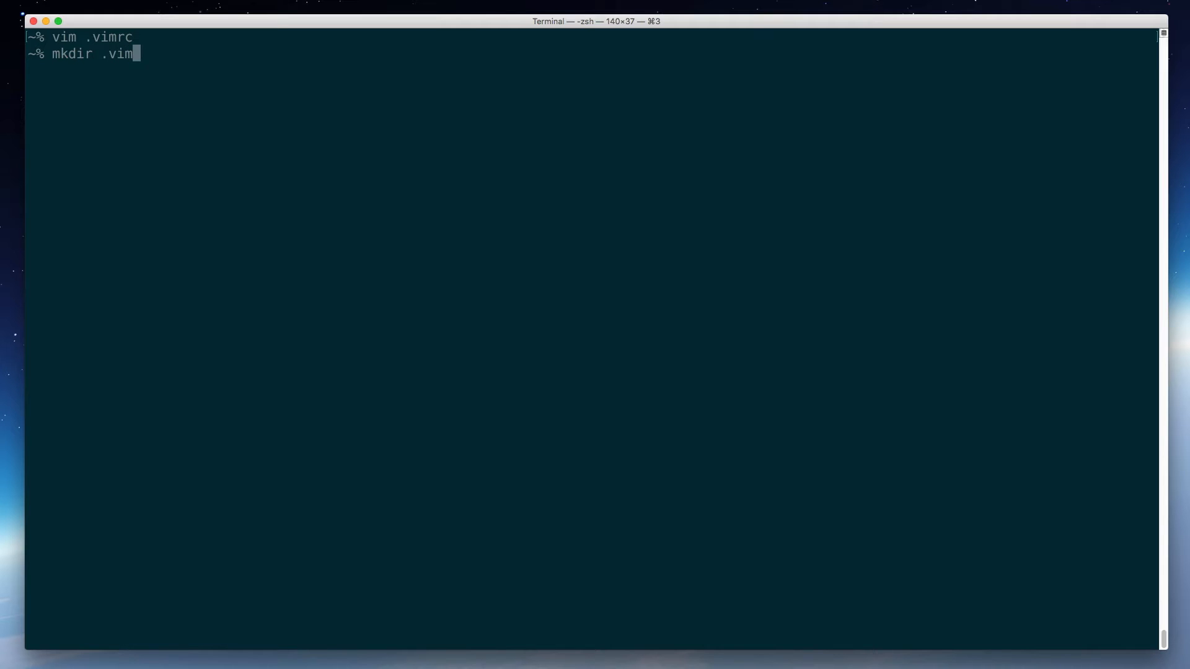
pyautogui.write('/snippets')
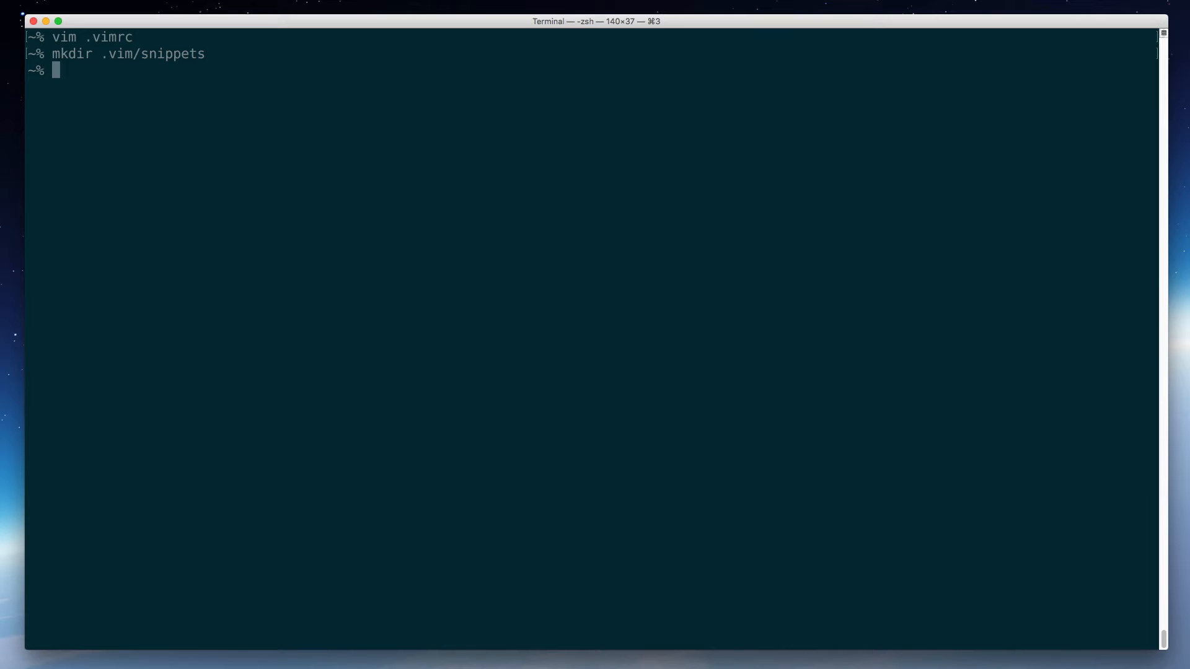
pyautogui.write('vim')
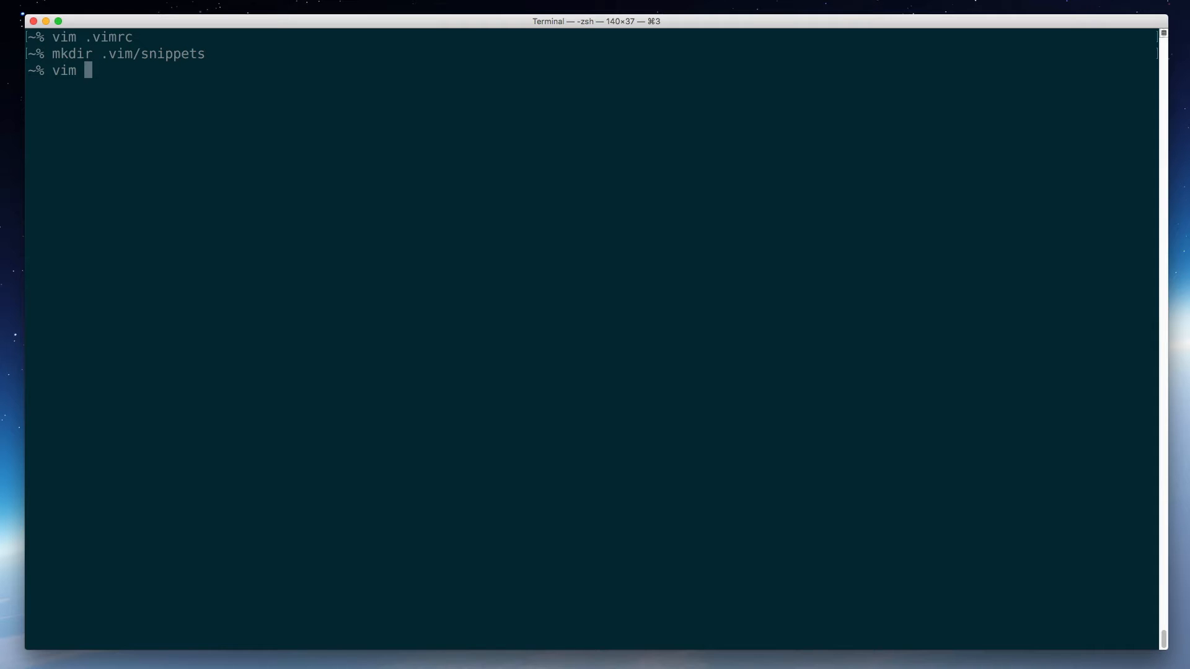
pyautogui.write('mustang.xml')
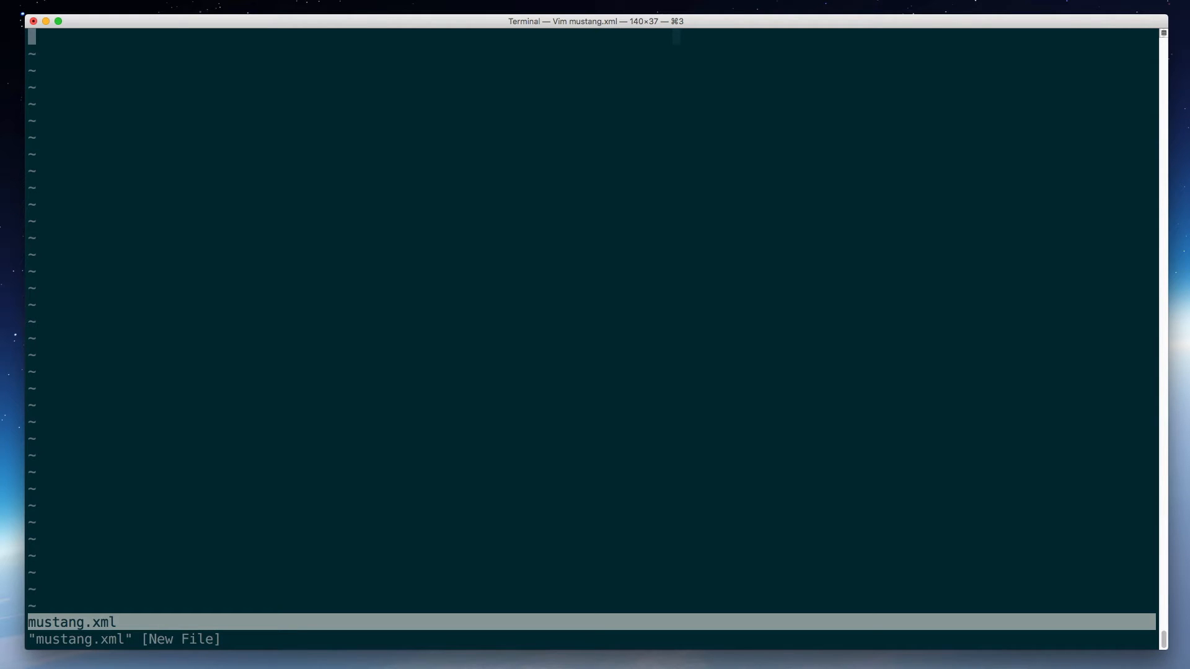
pyautogui.write(':Snip')
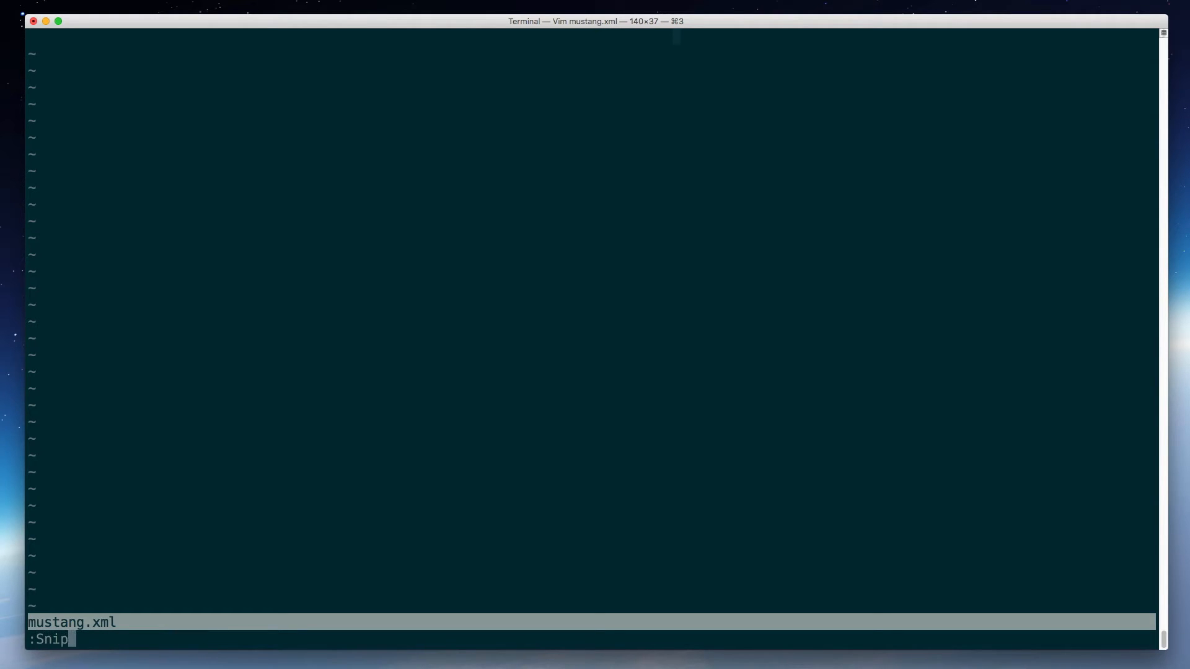
pyautogui.write('MateOpenSnippetFiles')
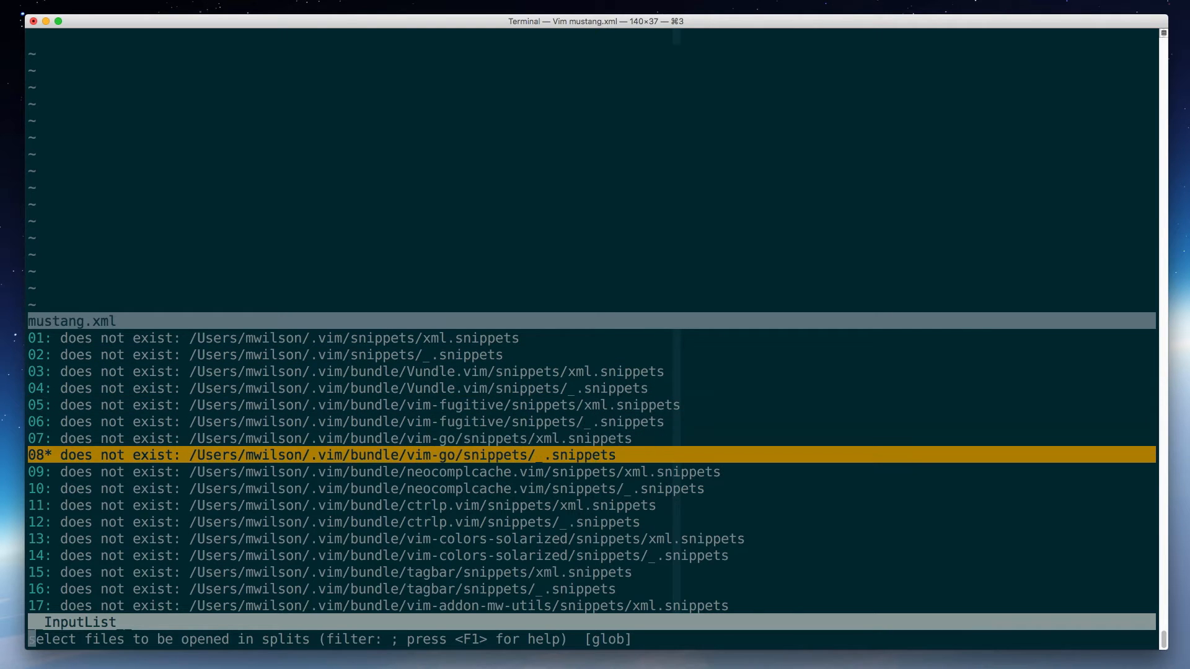
pyautogui.press('Down')
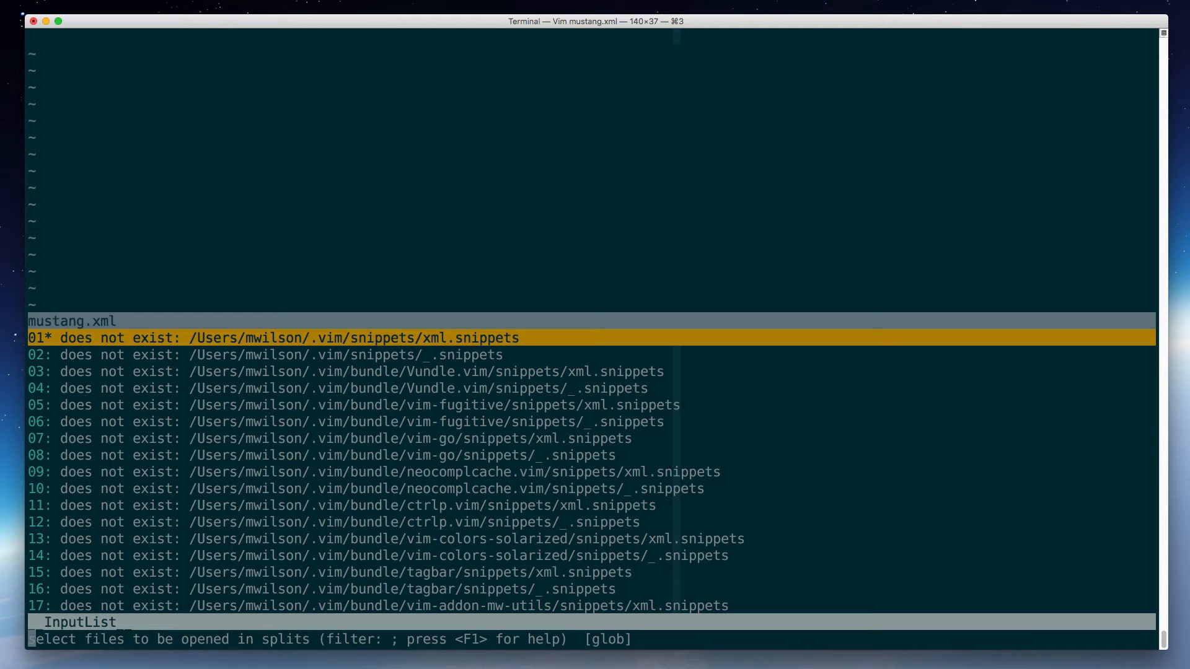
pyautogui.moveTo(385, 306)
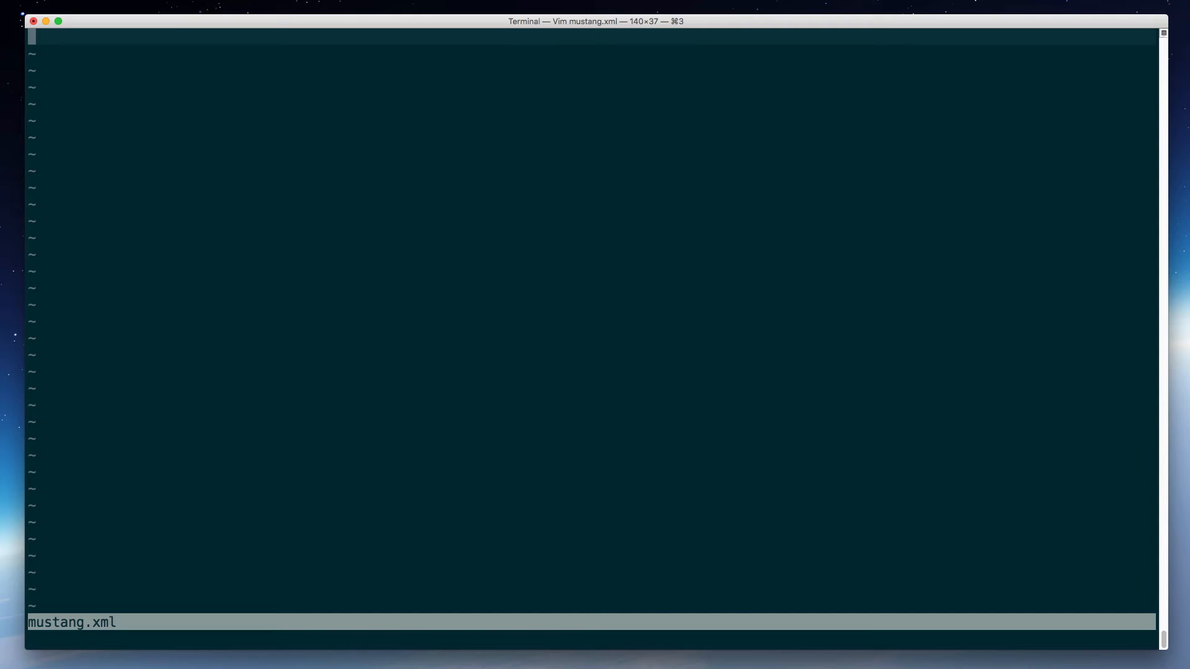
# Open a new ~/.vim/snippets/xml.snippets file in a vertical split beside mustang.xml.
pyautogui.write(':e')
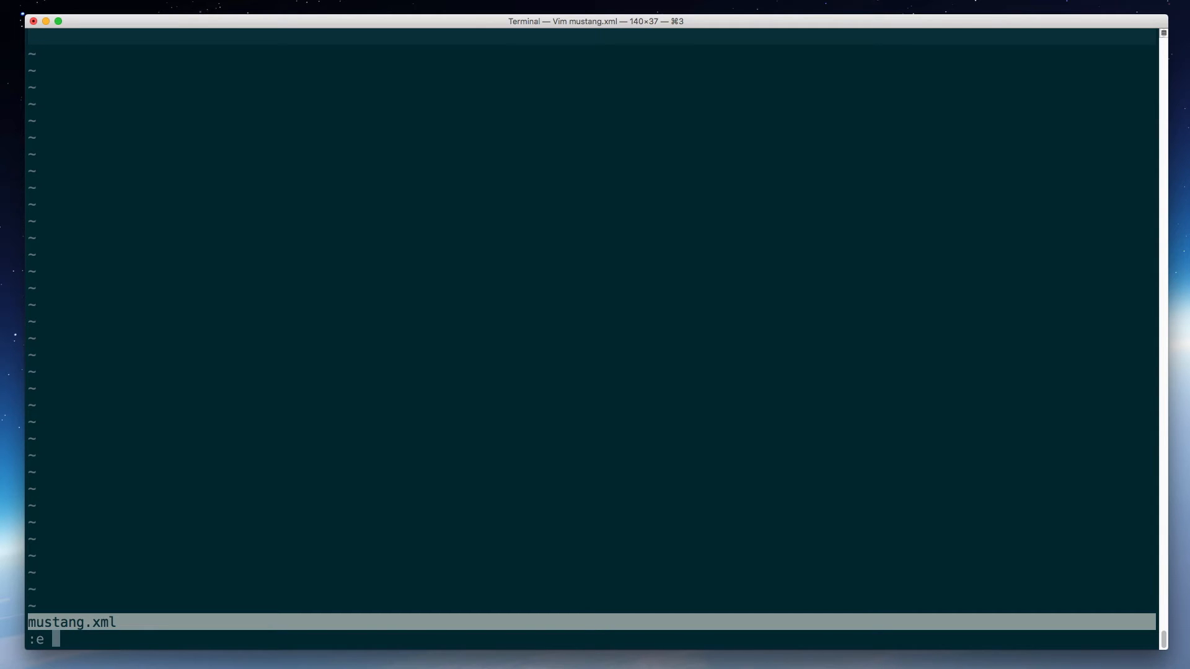
pyautogui.write('vsplit')
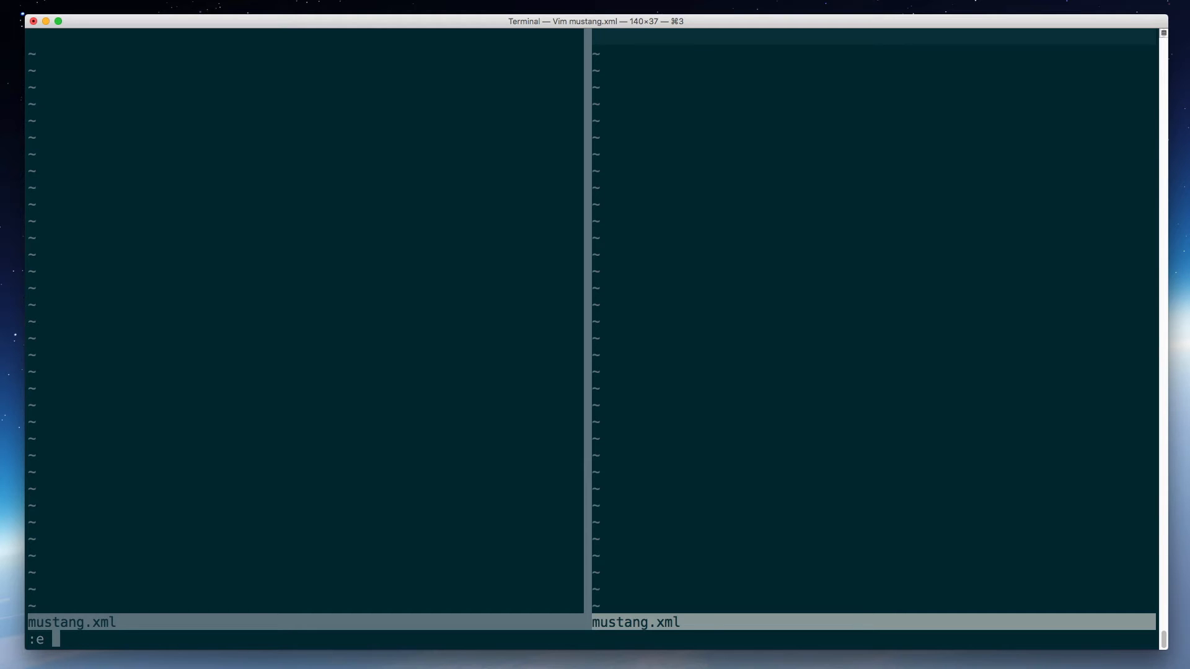
pyautogui.write('~/.vim/')
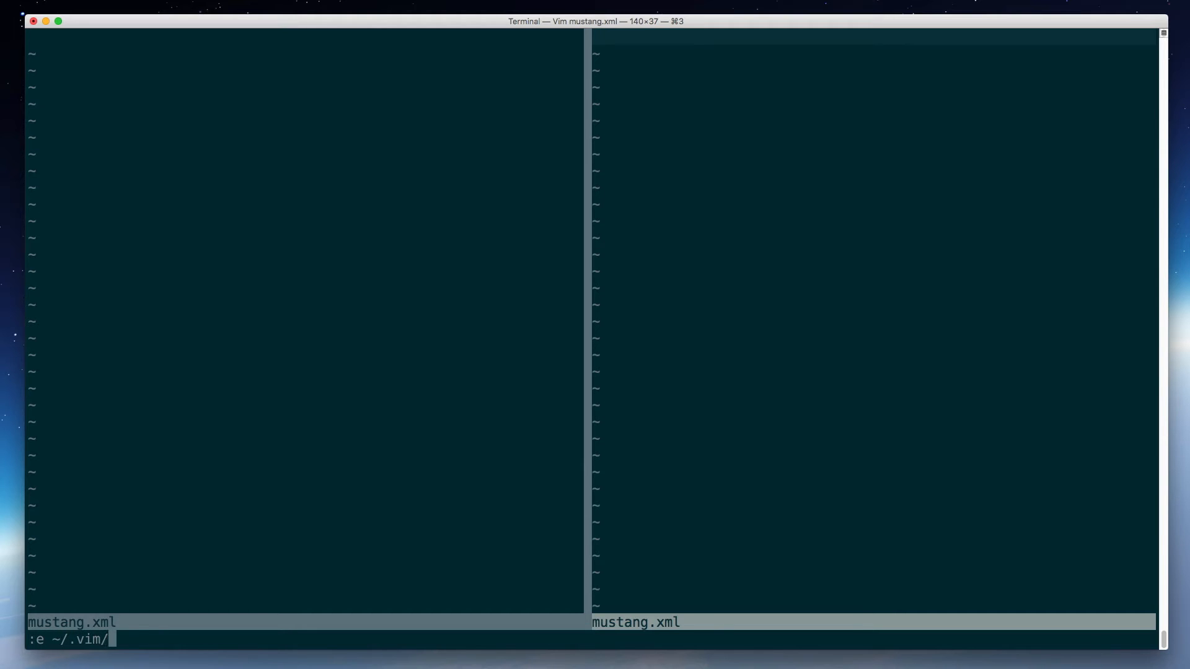
pyautogui.write('snippets/xml.')
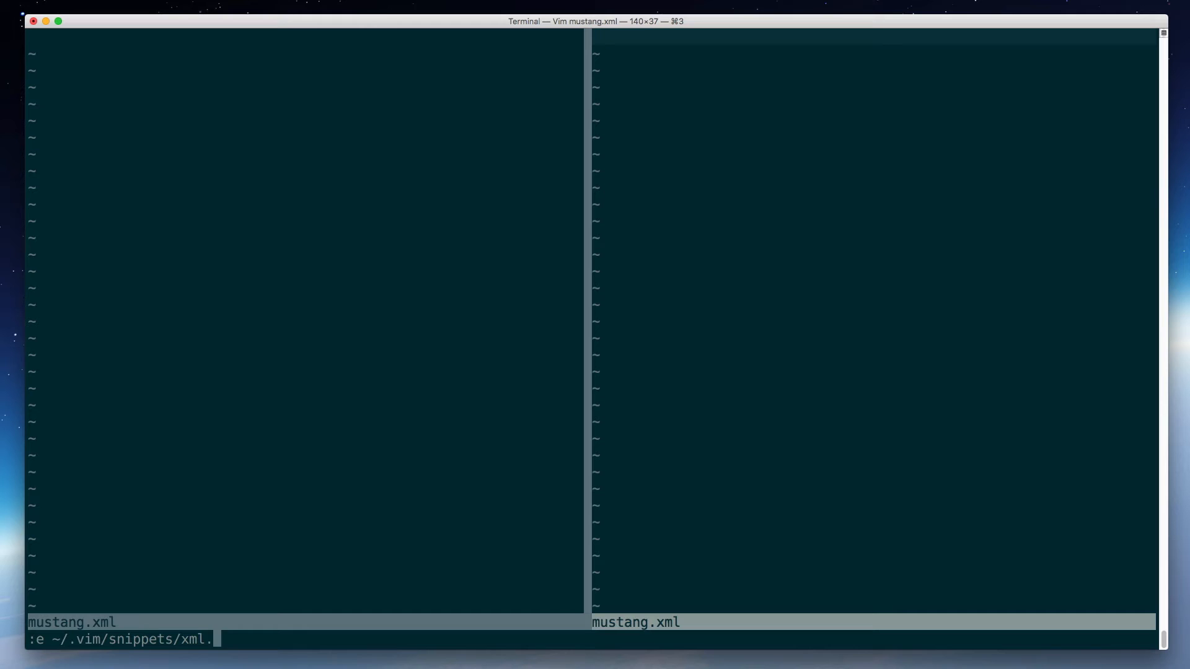
pyautogui.write('snippets')
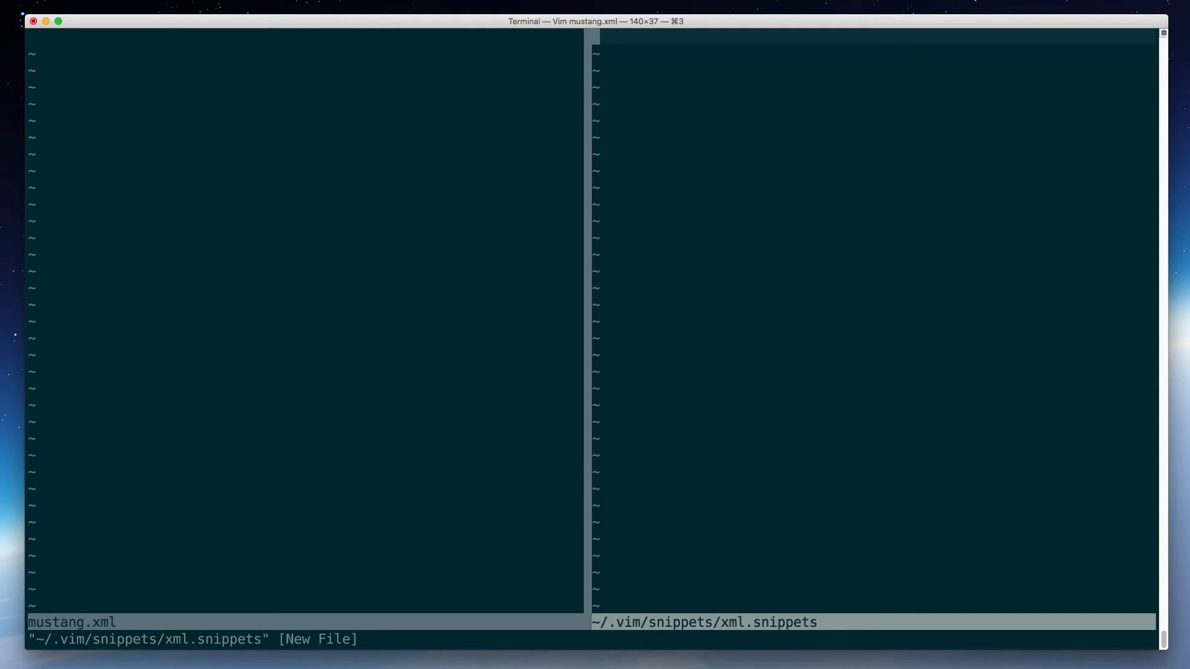
# Write a 'snippet test' whose body is 'This is a test.' and save xml.snippets.
pyautogui.write('snipp')
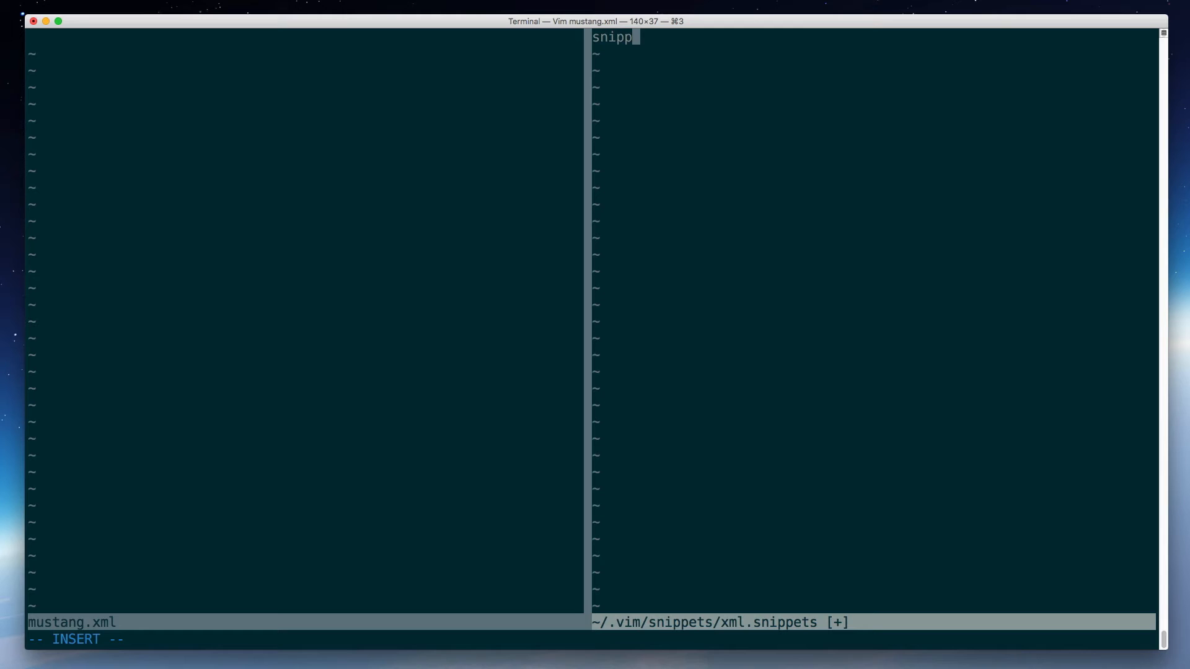
pyautogui.write('et')
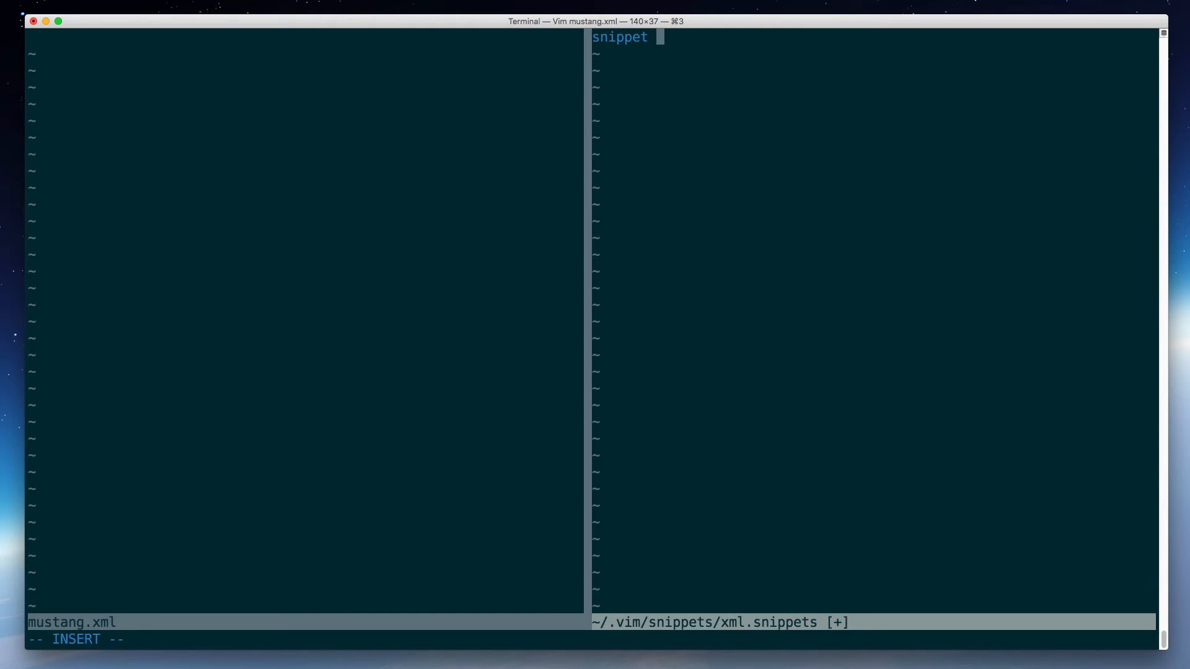
pyautogui.write('tes')
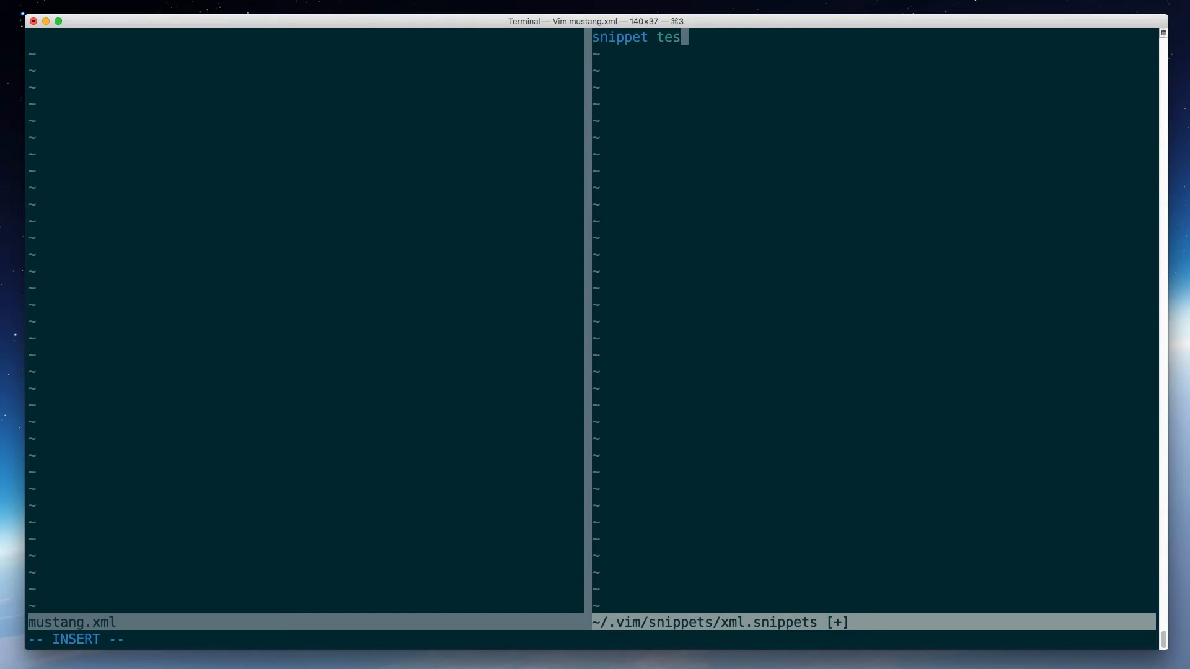
pyautogui.write('t')
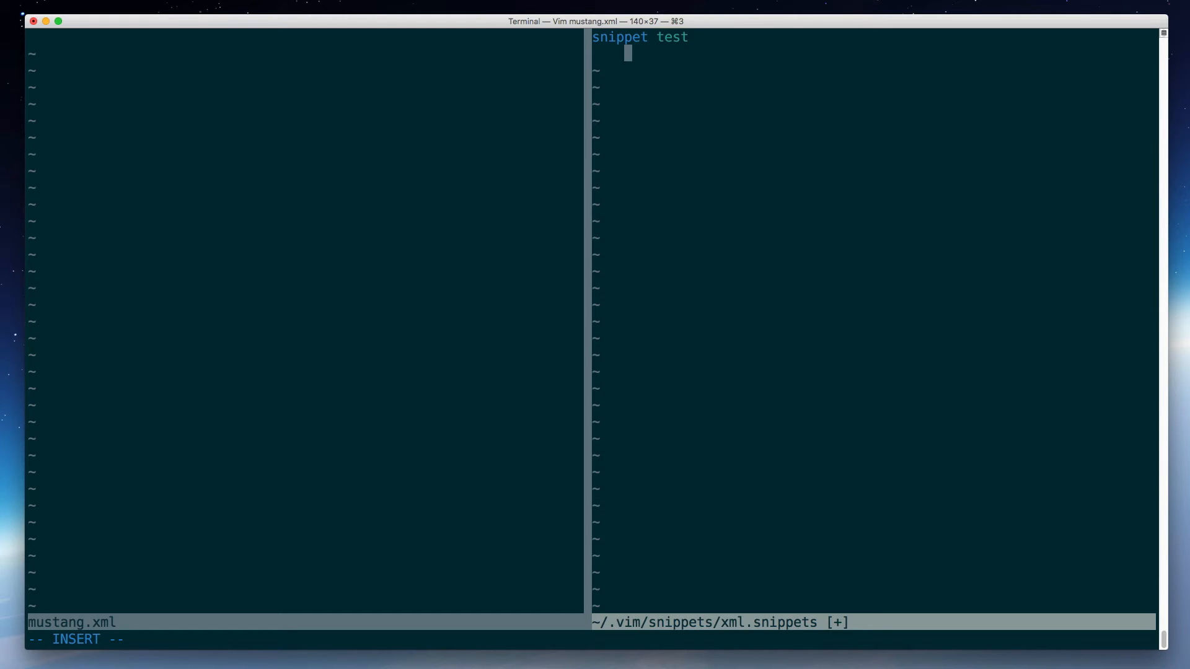
pyautogui.write('T')
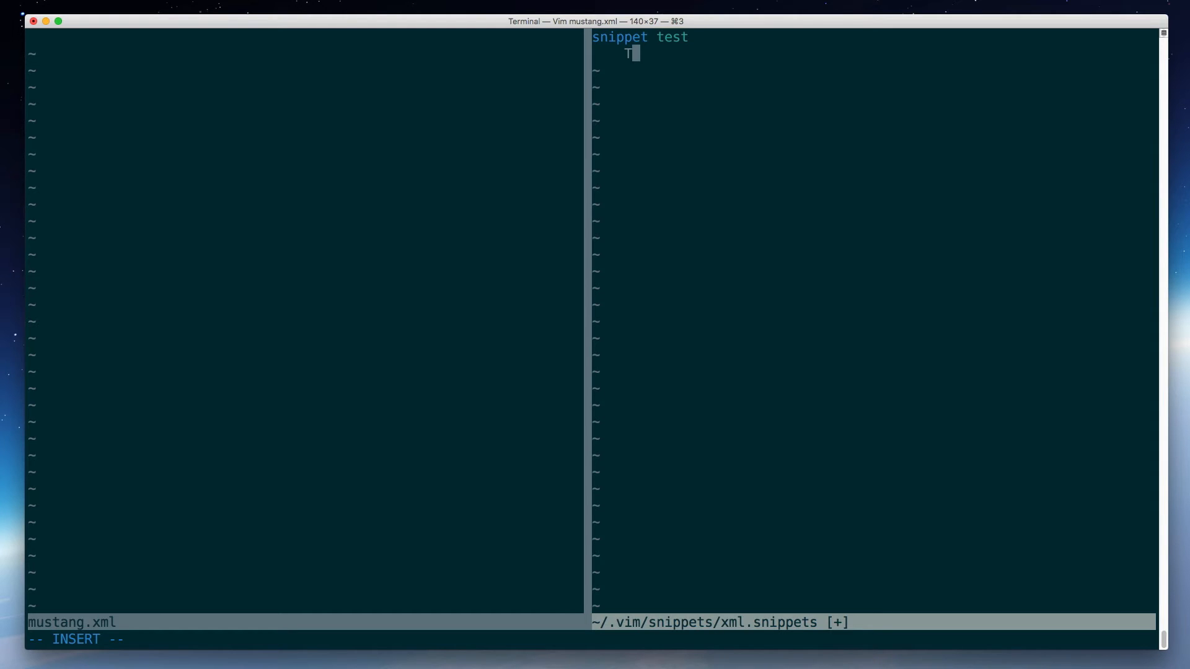
pyautogui.write('his')
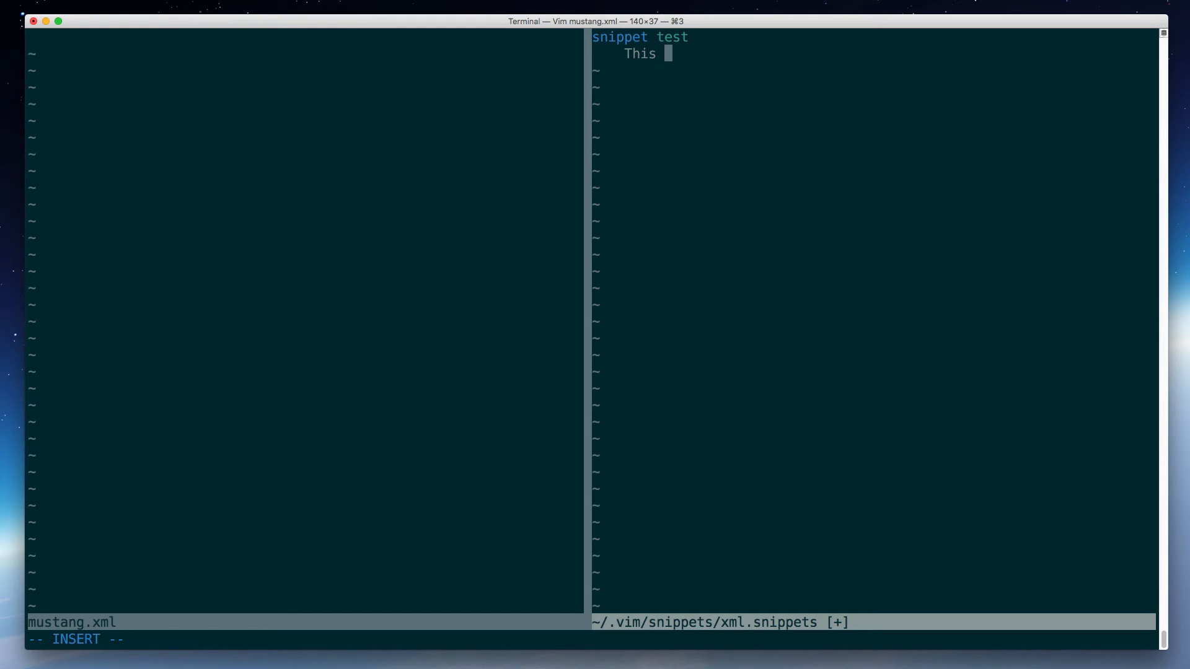
pyautogui.write('is a test.')
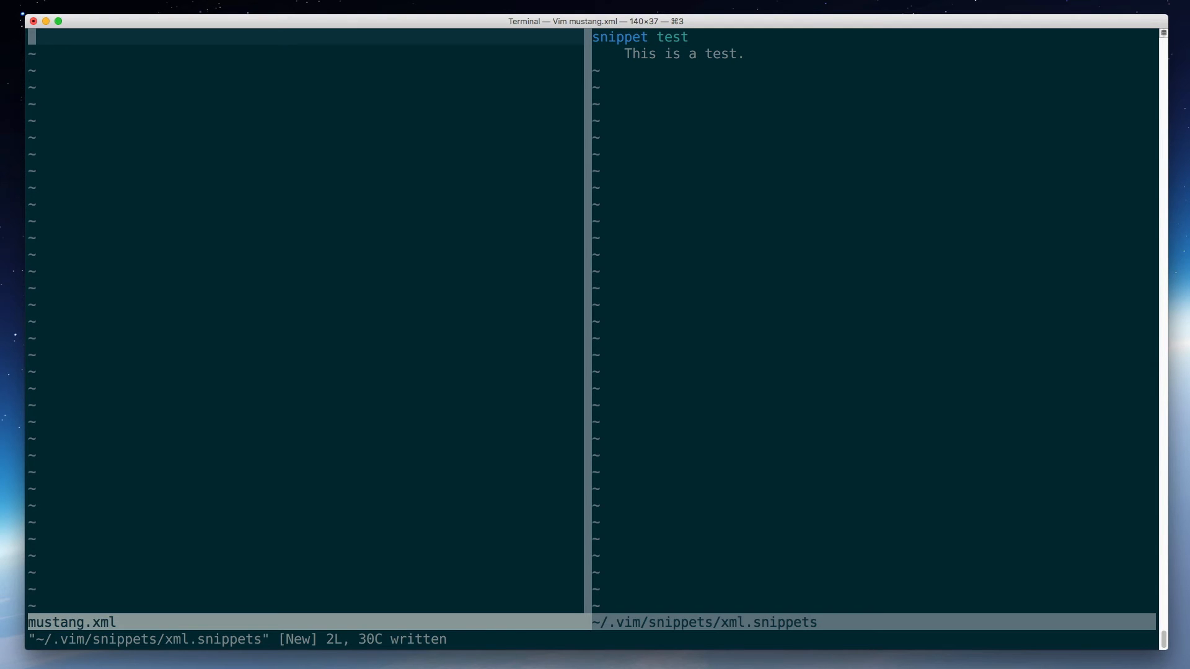
# Expand the test snippet in mustang.xml to confirm it yields 'This is a test.'.
pyautogui.press('i')
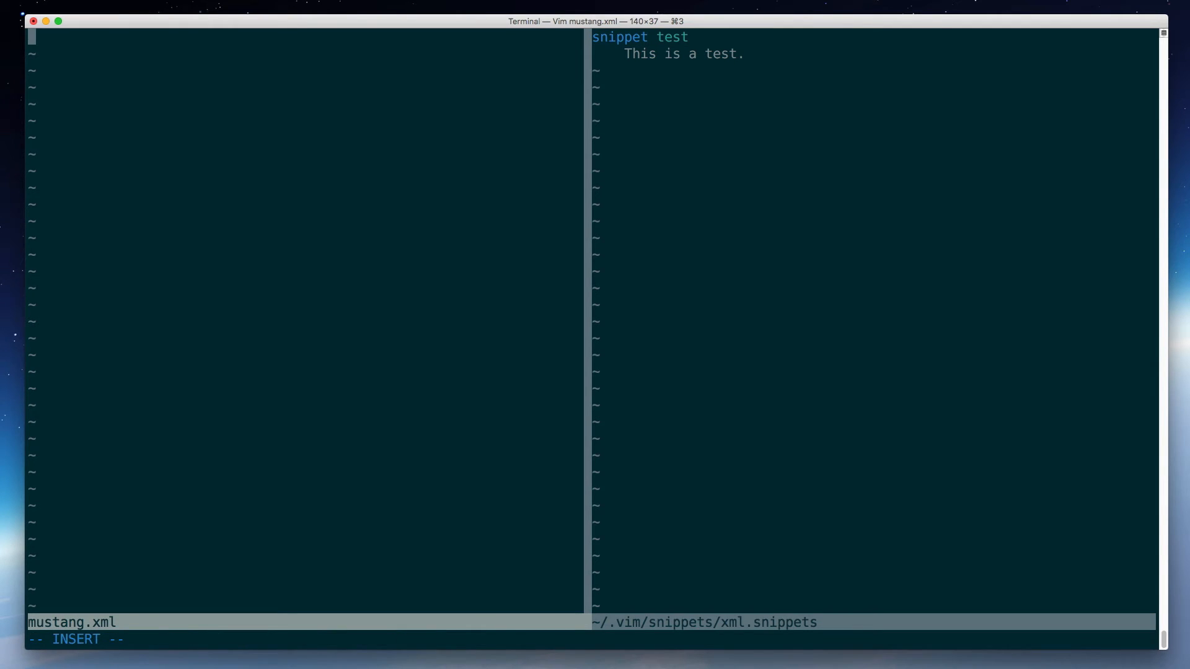
pyautogui.write('test')
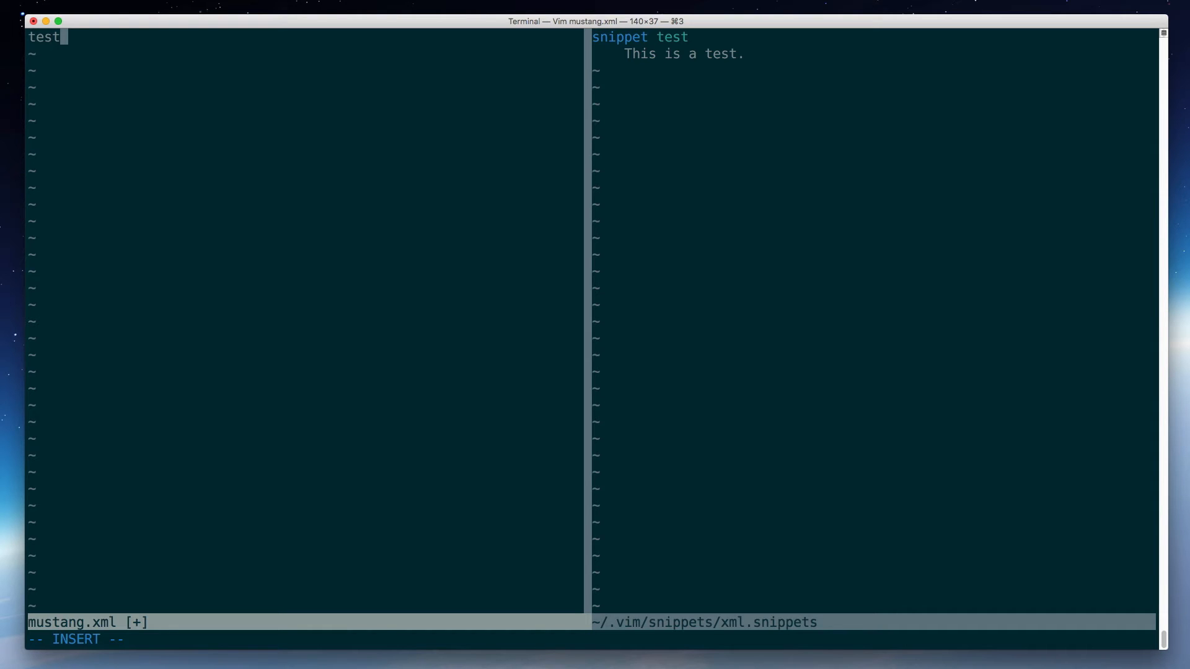
pyautogui.press('Tab')
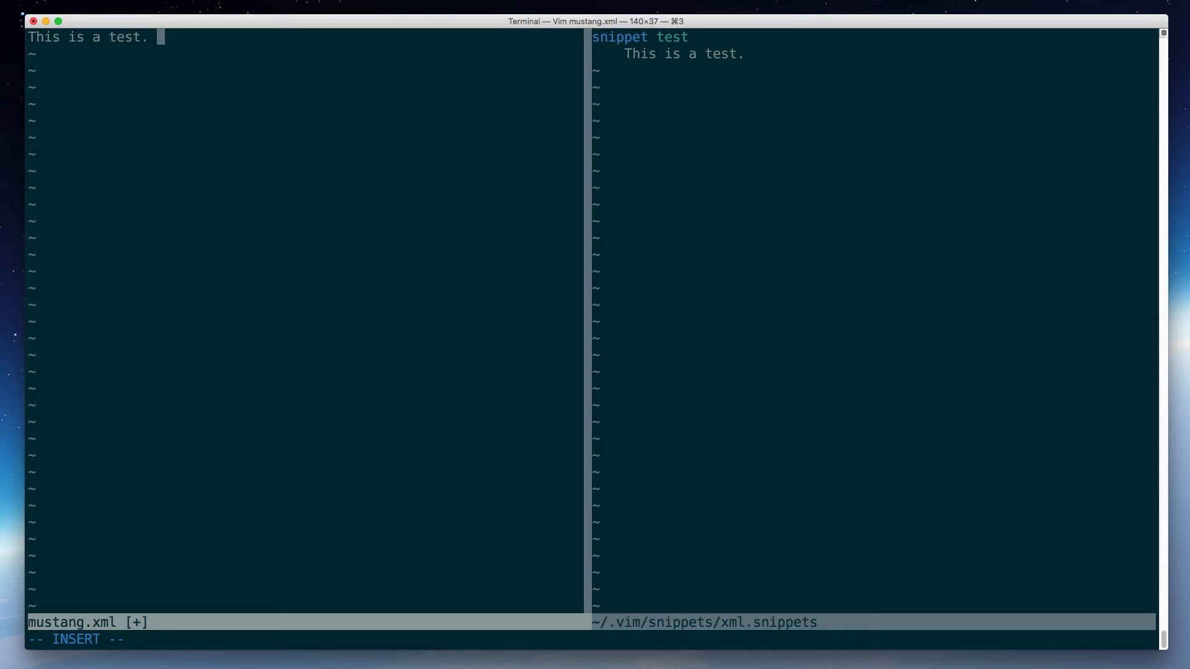
pyautogui.write('This is a test. test')
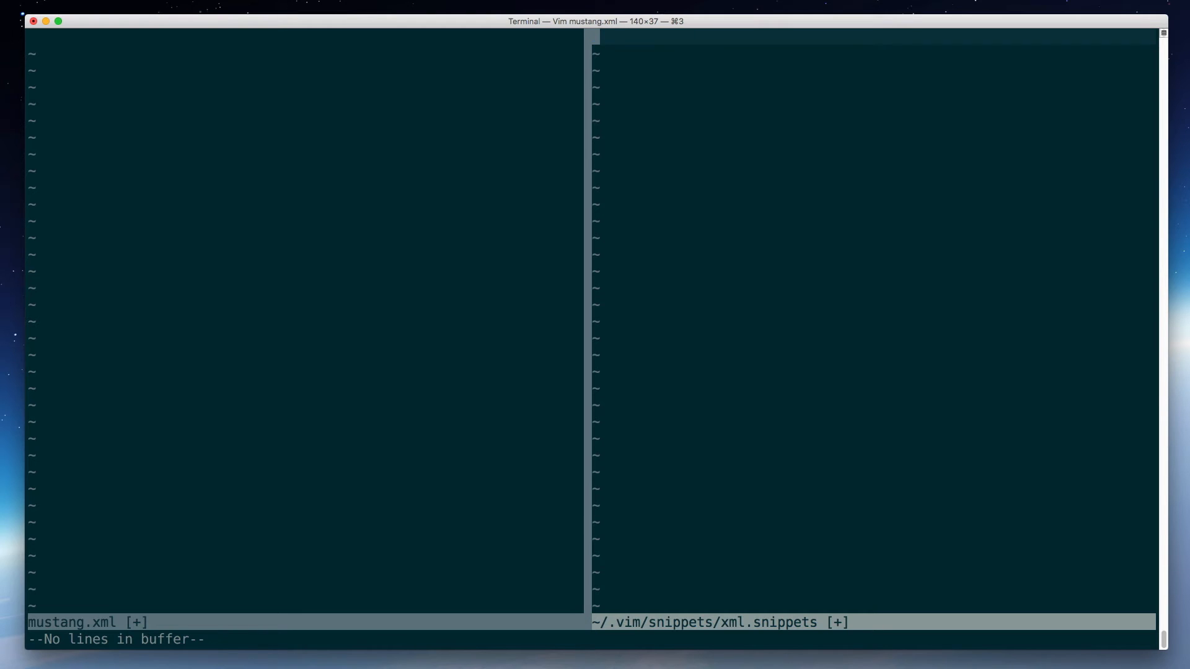
# Write a 'snippet line' producing <line> with empty <item> and <action> tags, save, and type its trigger in mustang.xml.
pyautogui.write('snippet')
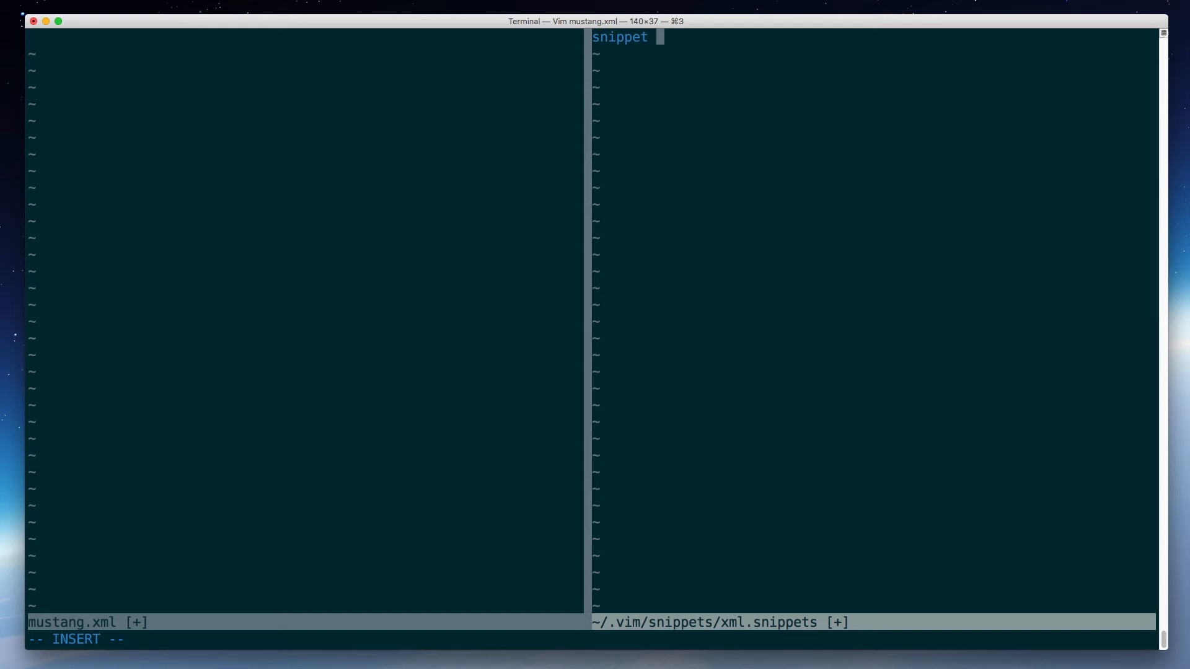
pyautogui.write('li')
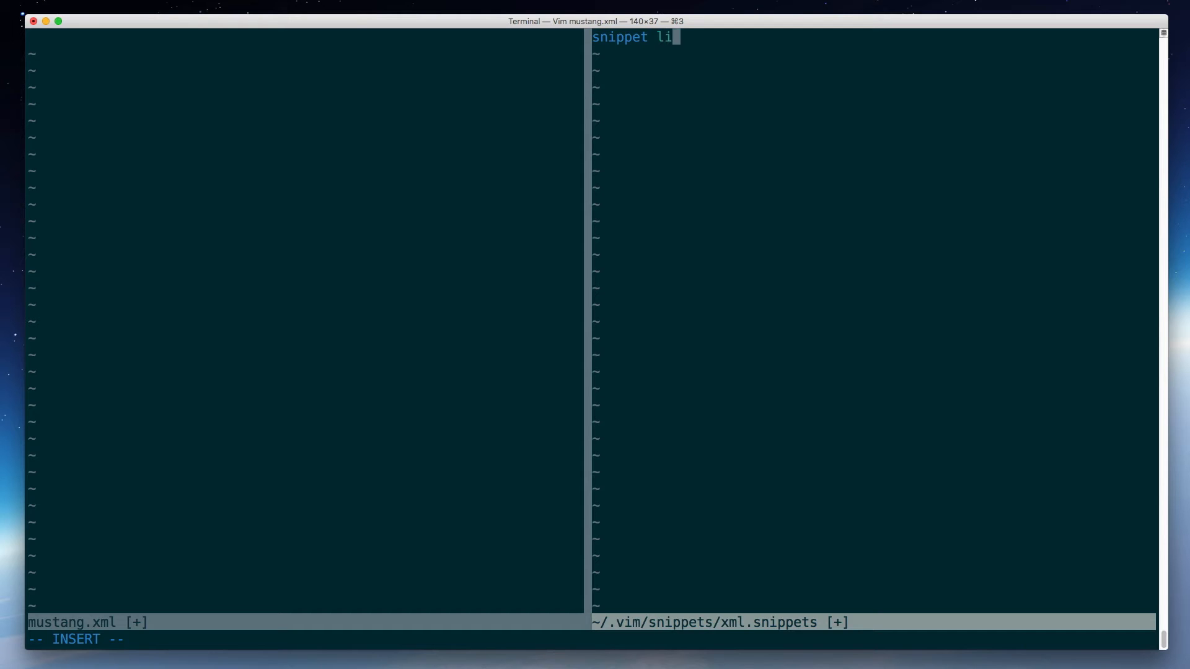
pyautogui.write('ne')
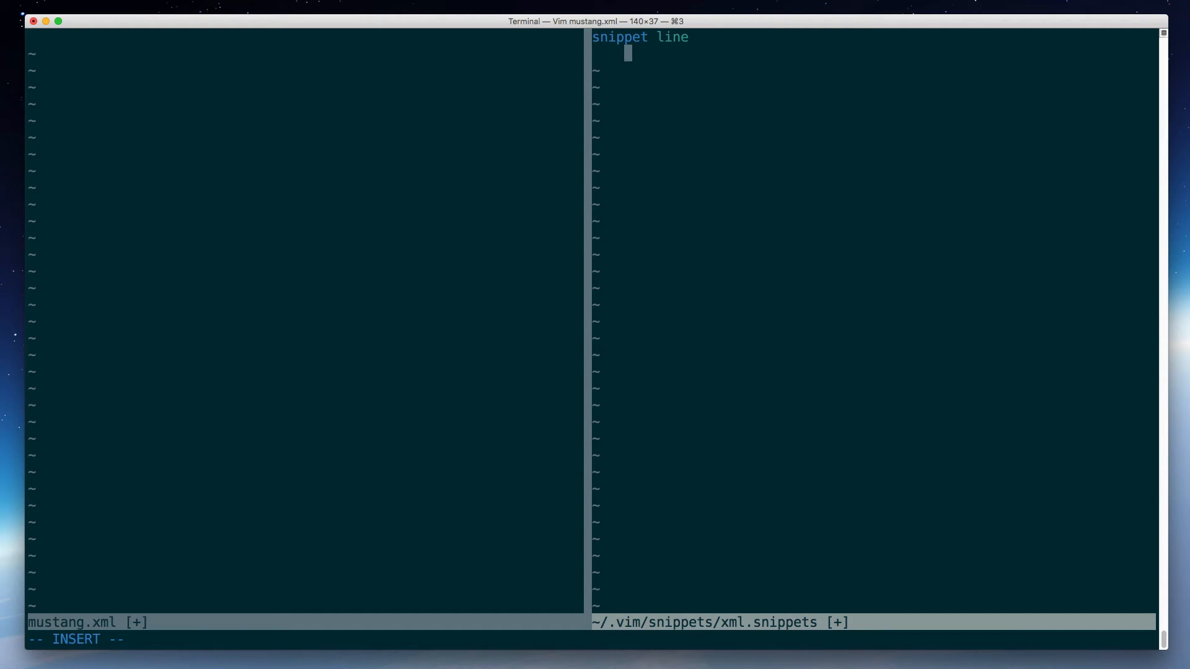
pyautogui.write('<line>')
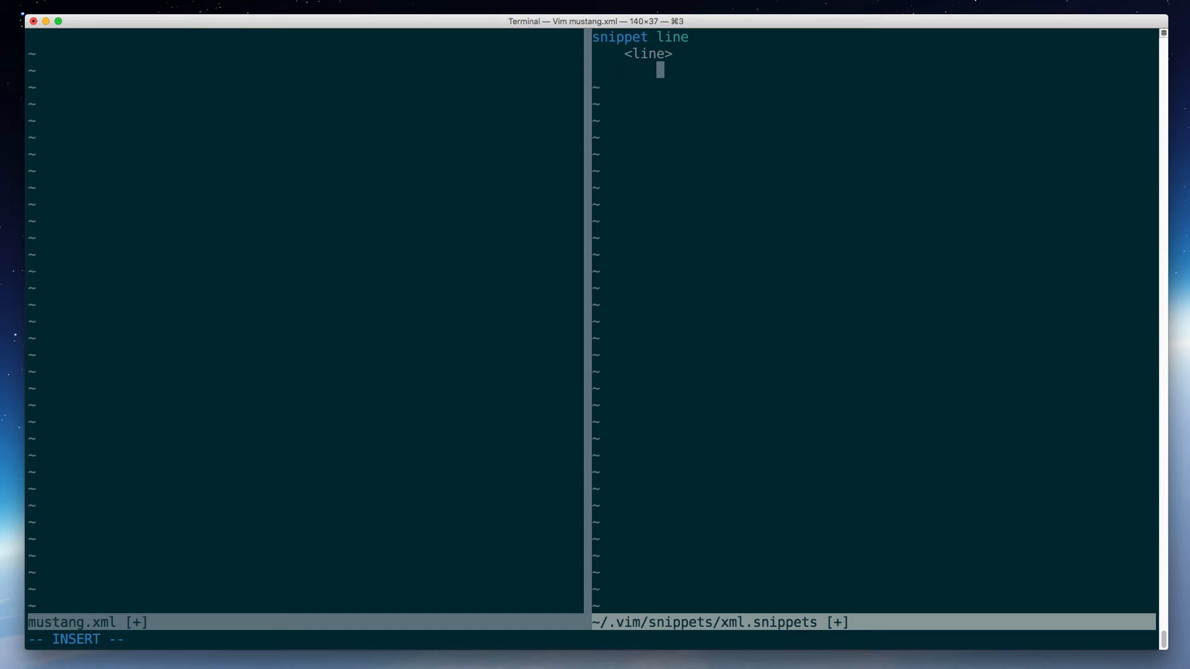
pyautogui.write('<item></item>')
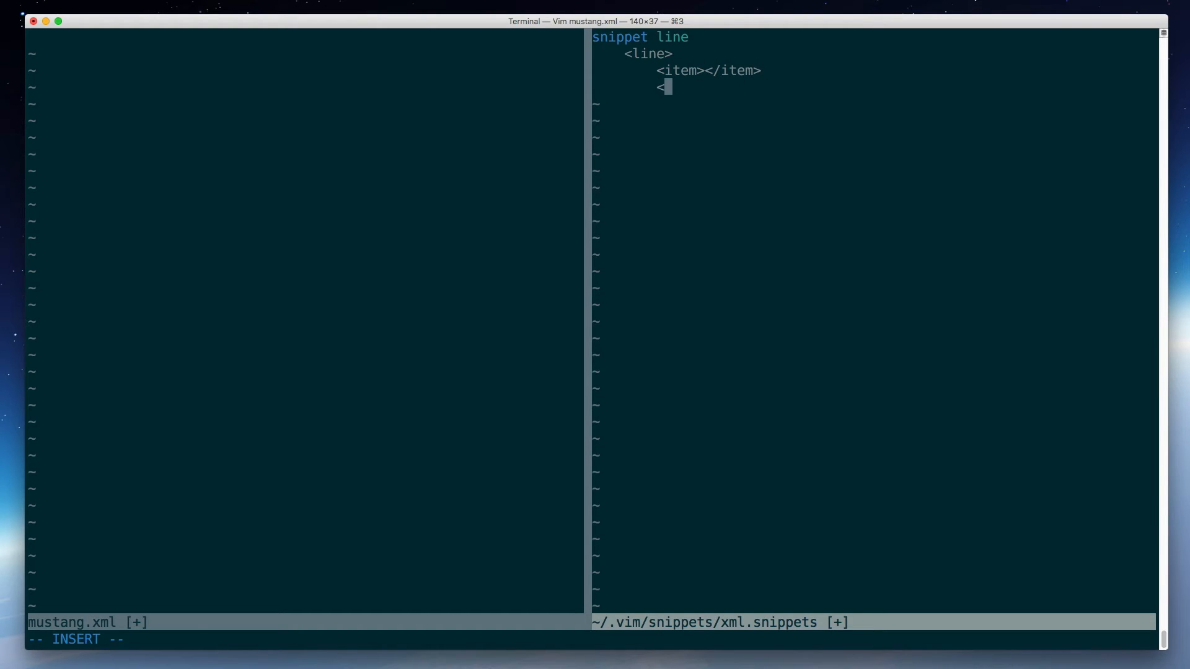
pyautogui.write('action></action')
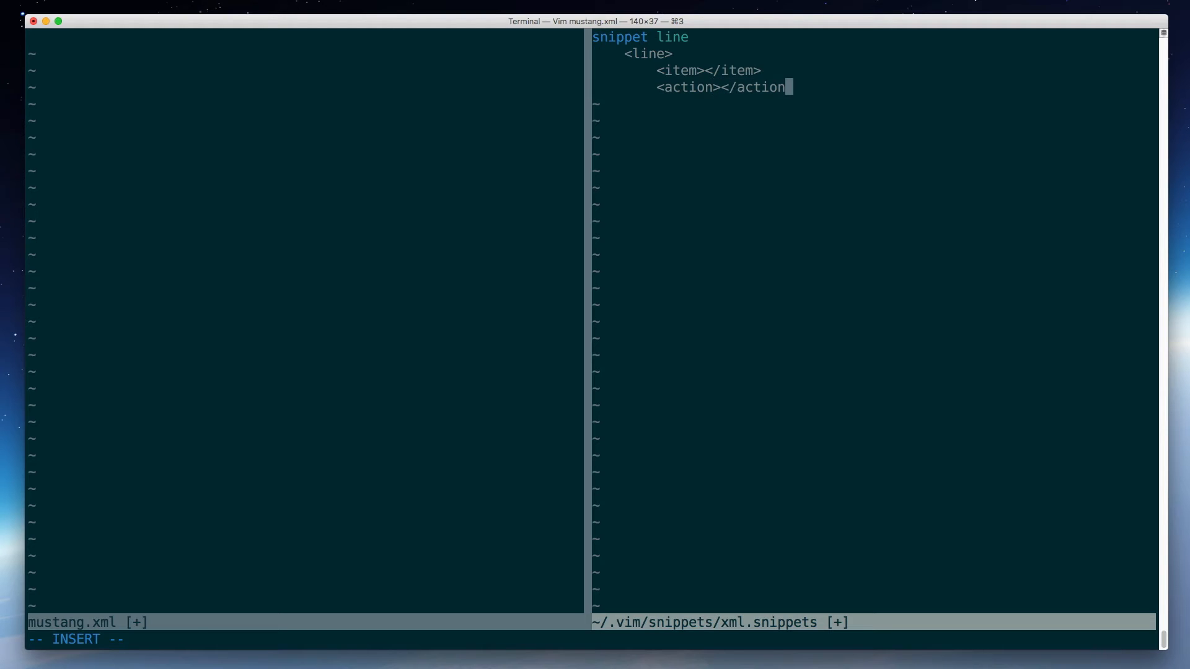
pyautogui.write('</l')
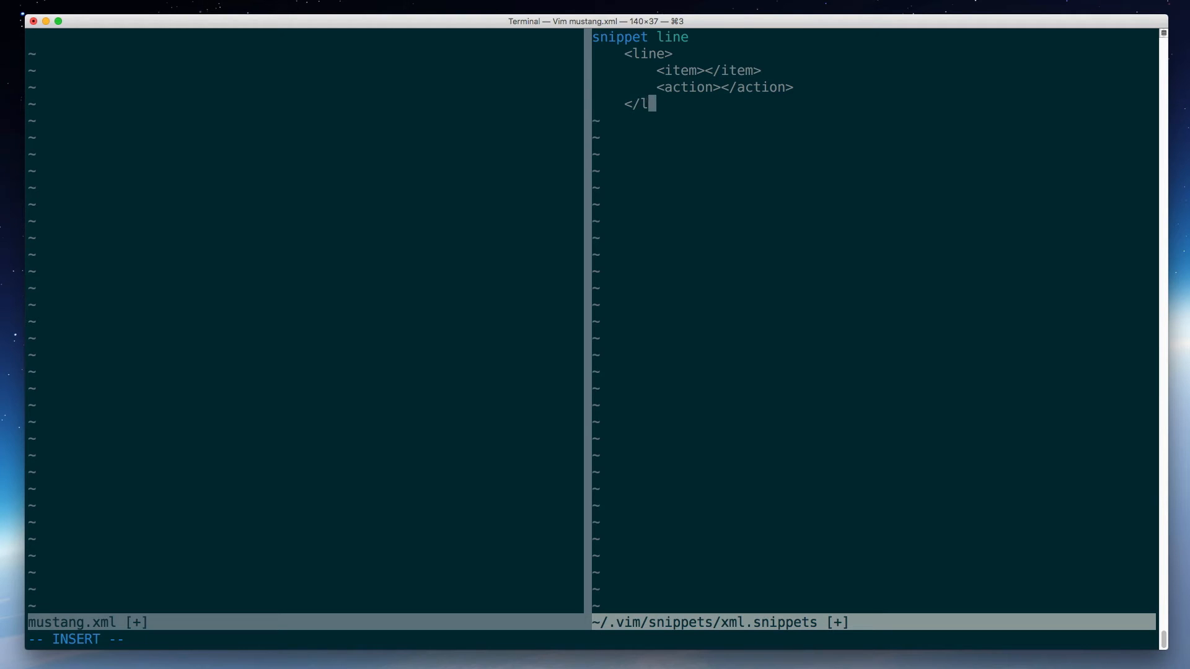
pyautogui.write('ine>')
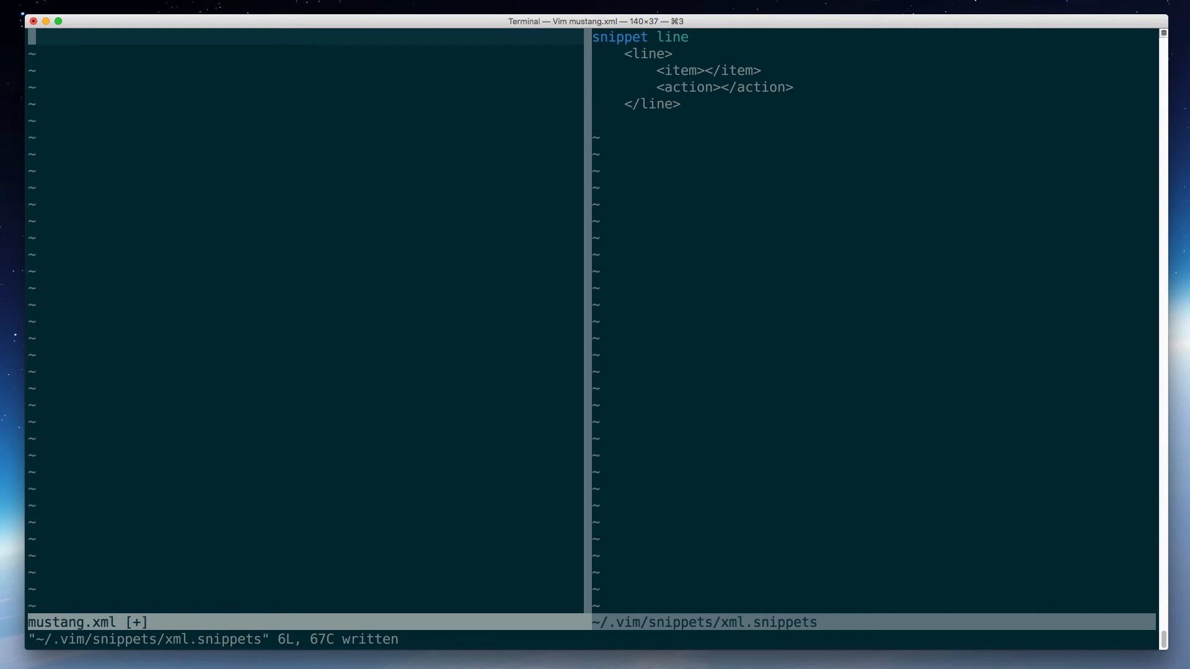
pyautogui.write('line')
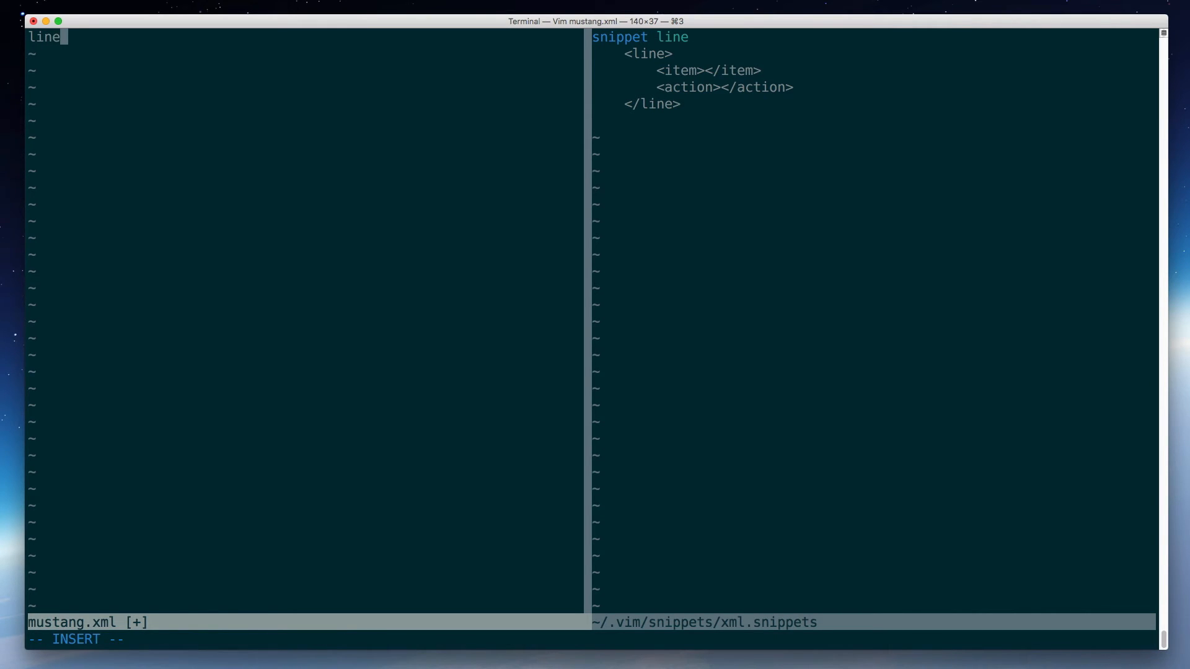
# Expand the line snippet into four blocks, fill the first item with Generators, then clear mustang.xml.
pyautogui.press('Tab')
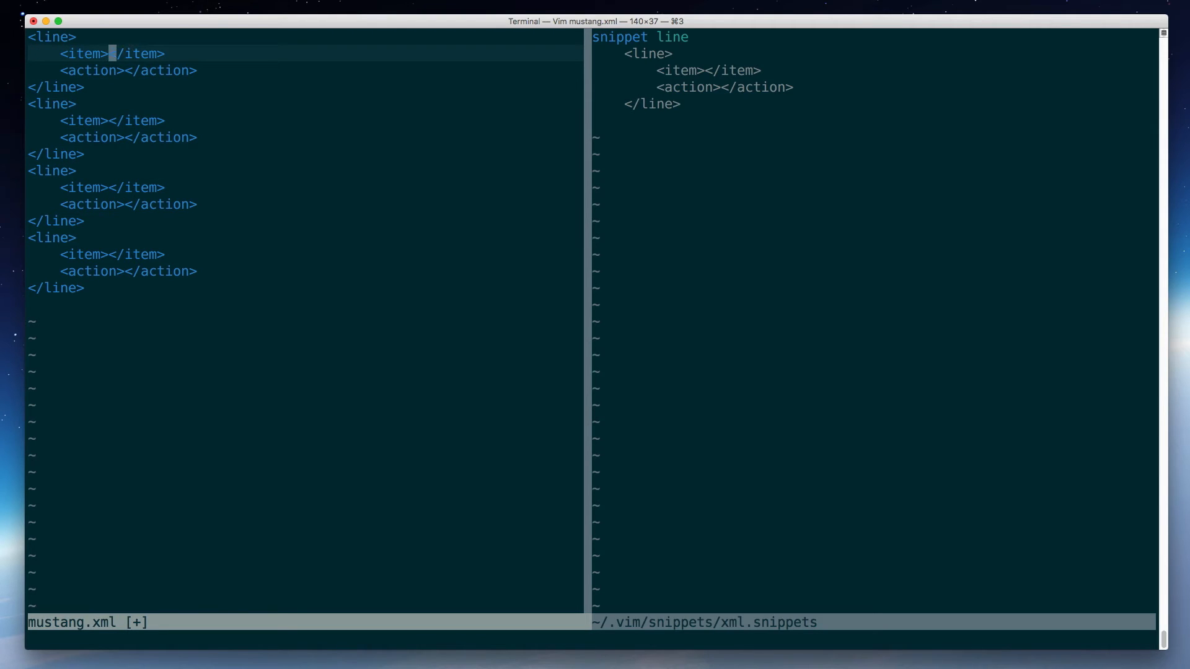
pyautogui.press('i')
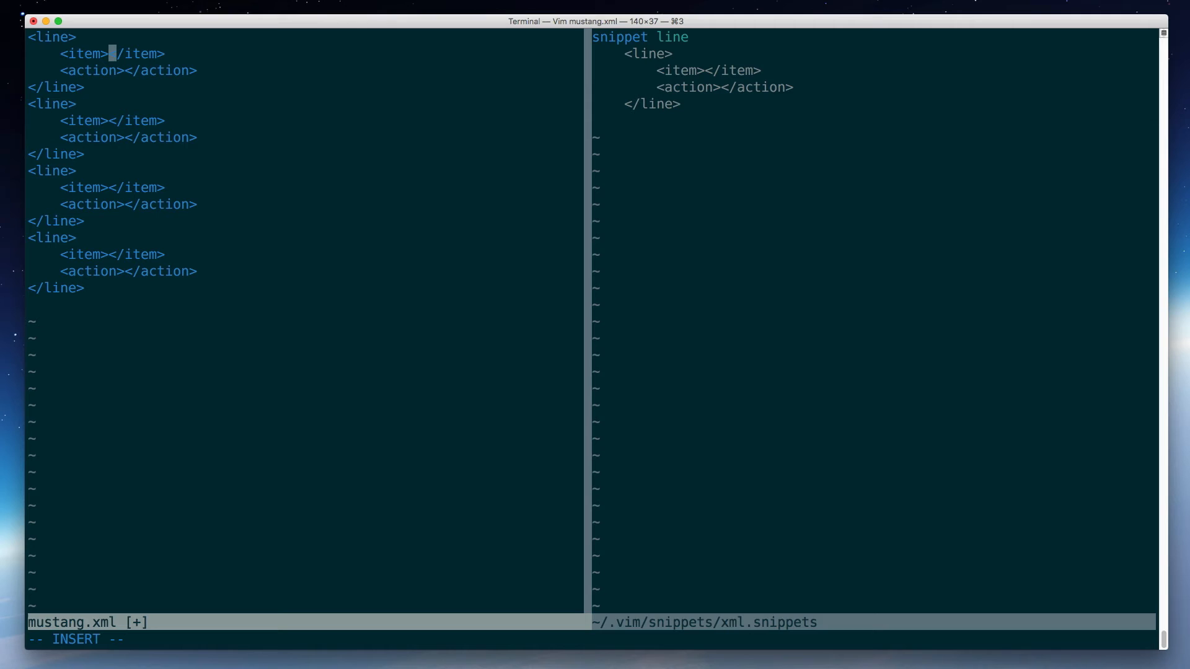
pyautogui.write('Generators')
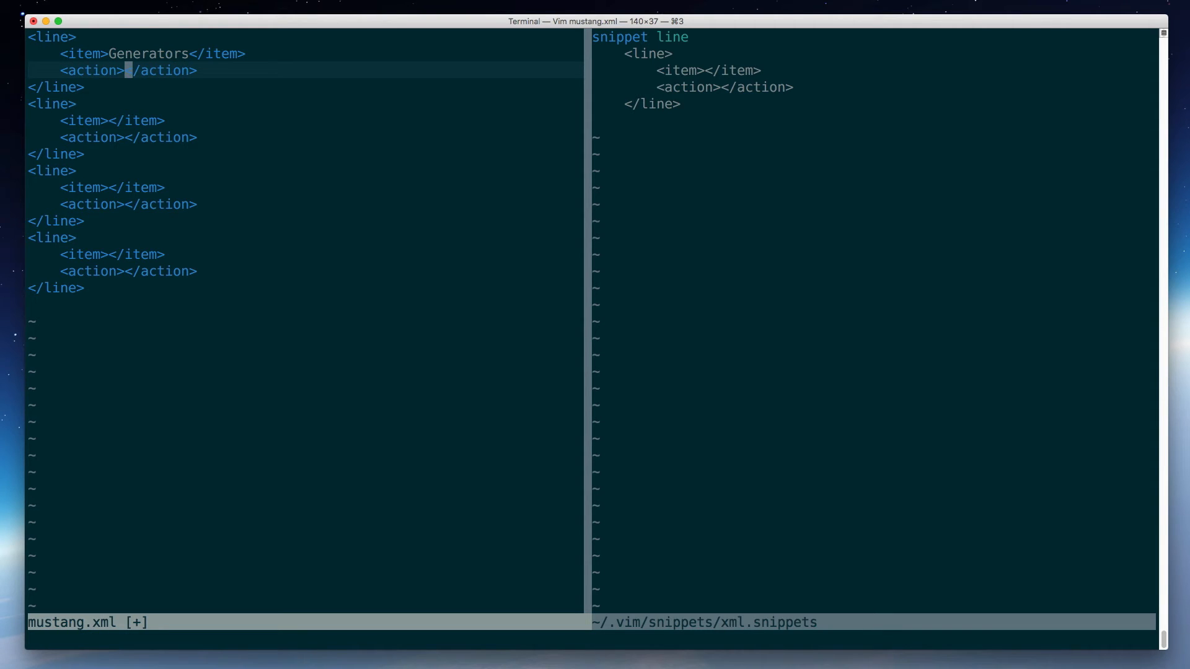
pyautogui.write('On')
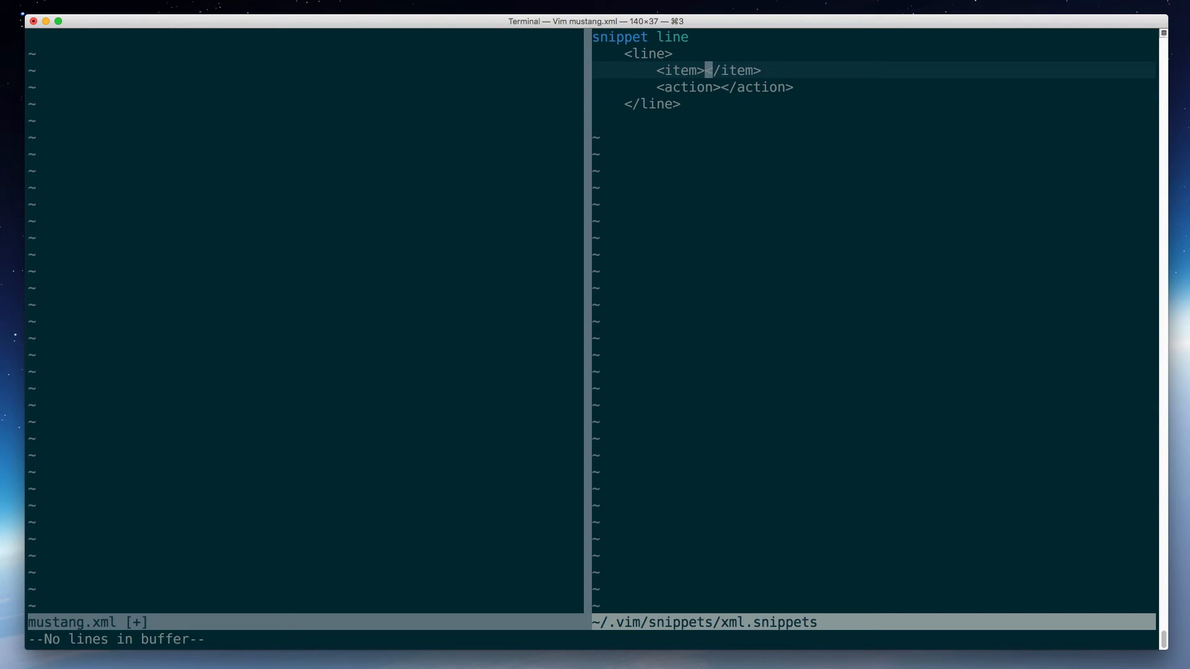
# Insert ${1} in the item tag and ${2} in the action tag, save, and expand one line block.
pyautogui.press('i')
pyautogui.write('${1')
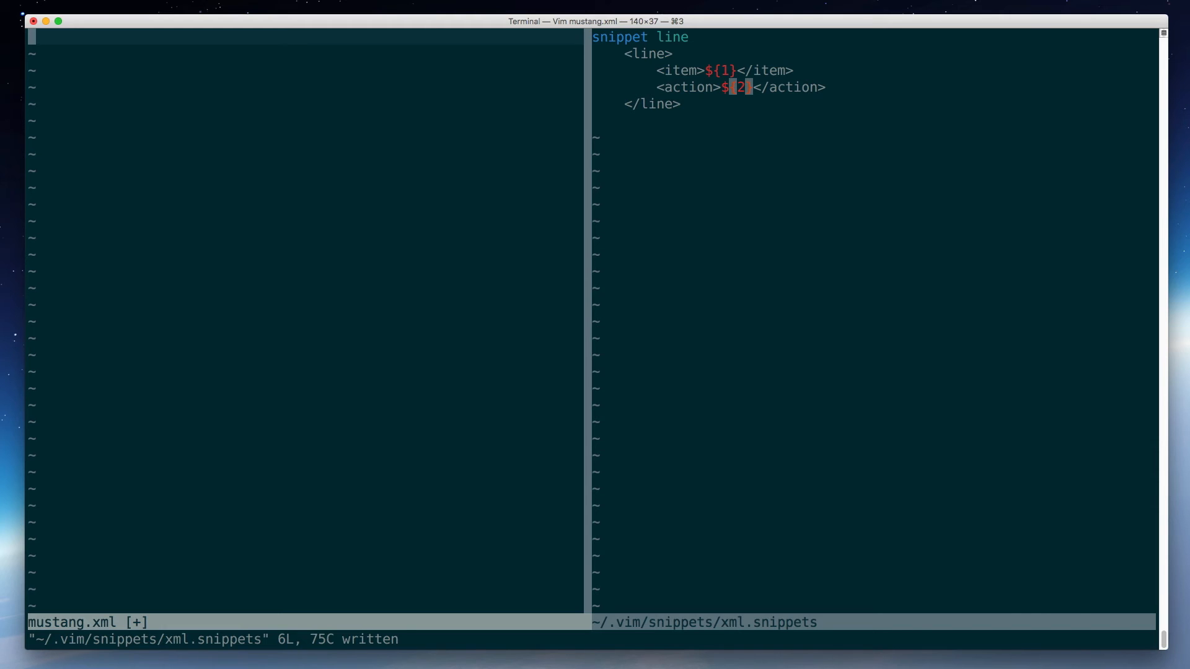
pyautogui.write('line>')
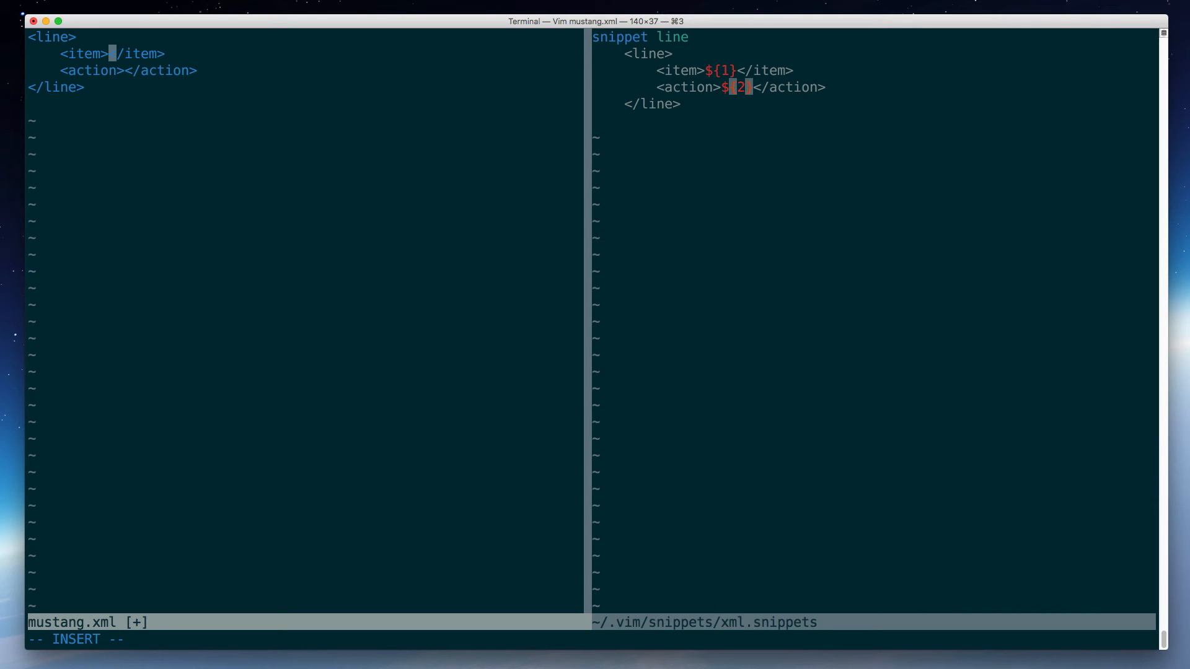
# Fill two expanded blocks: 'L/ R GEN switches' with action GEN, and 'Another item' with action ACTION.
pyautogui.write('L/ R')
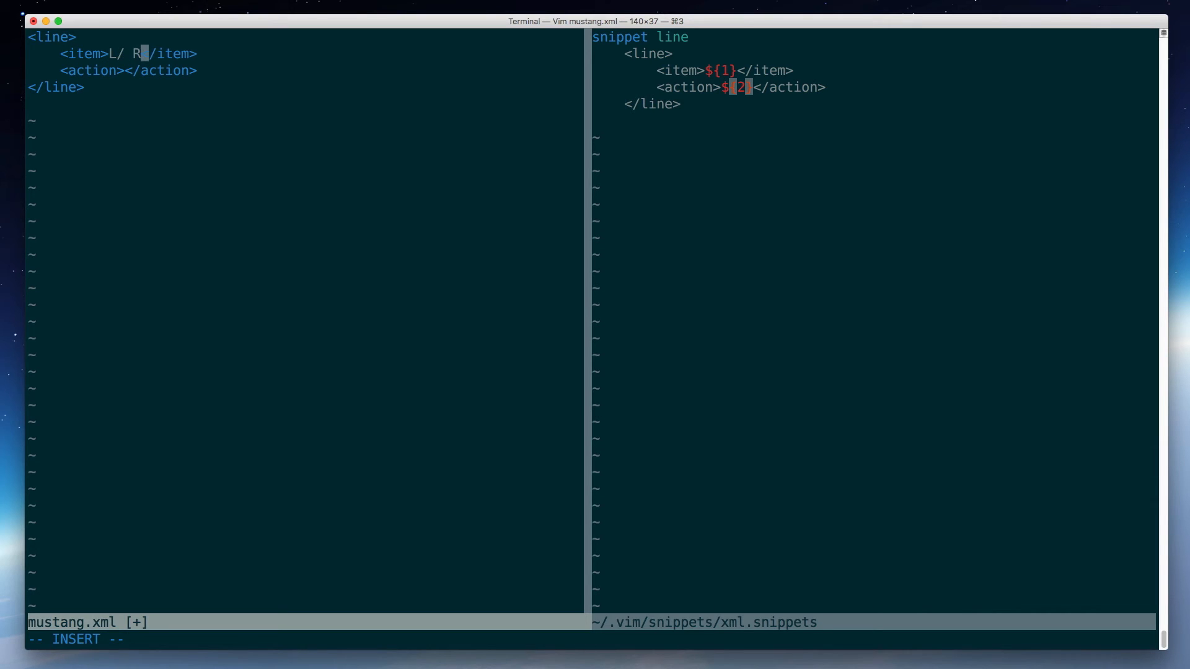
pyautogui.write('GEN switches')
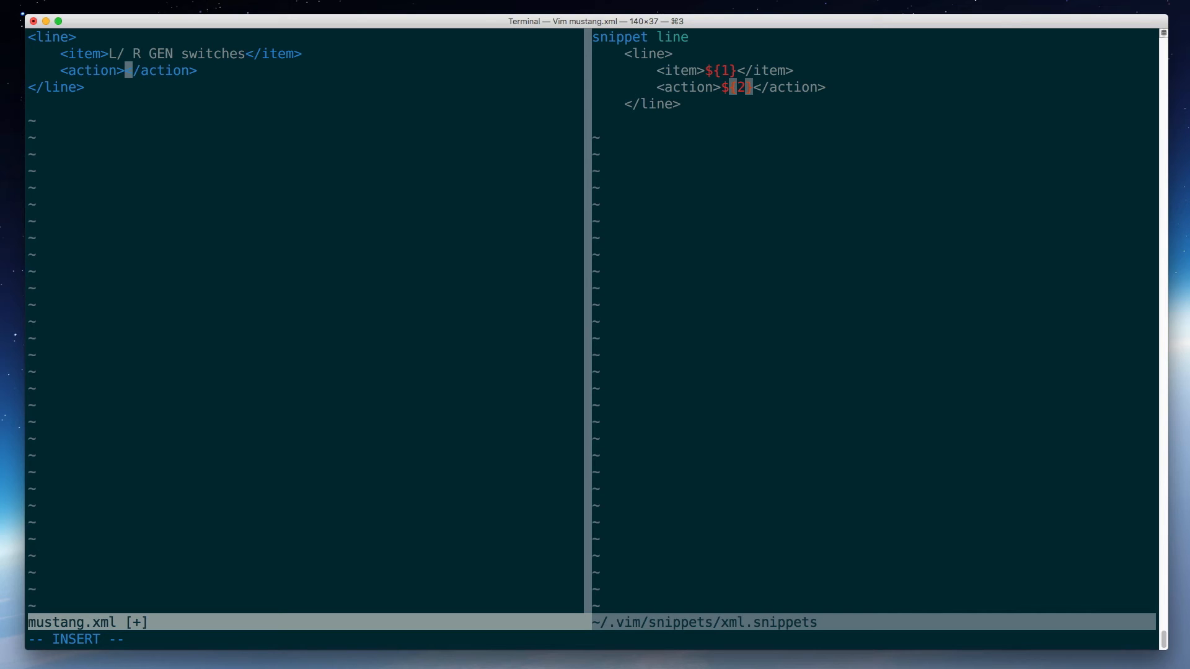
pyautogui.write('GEN')
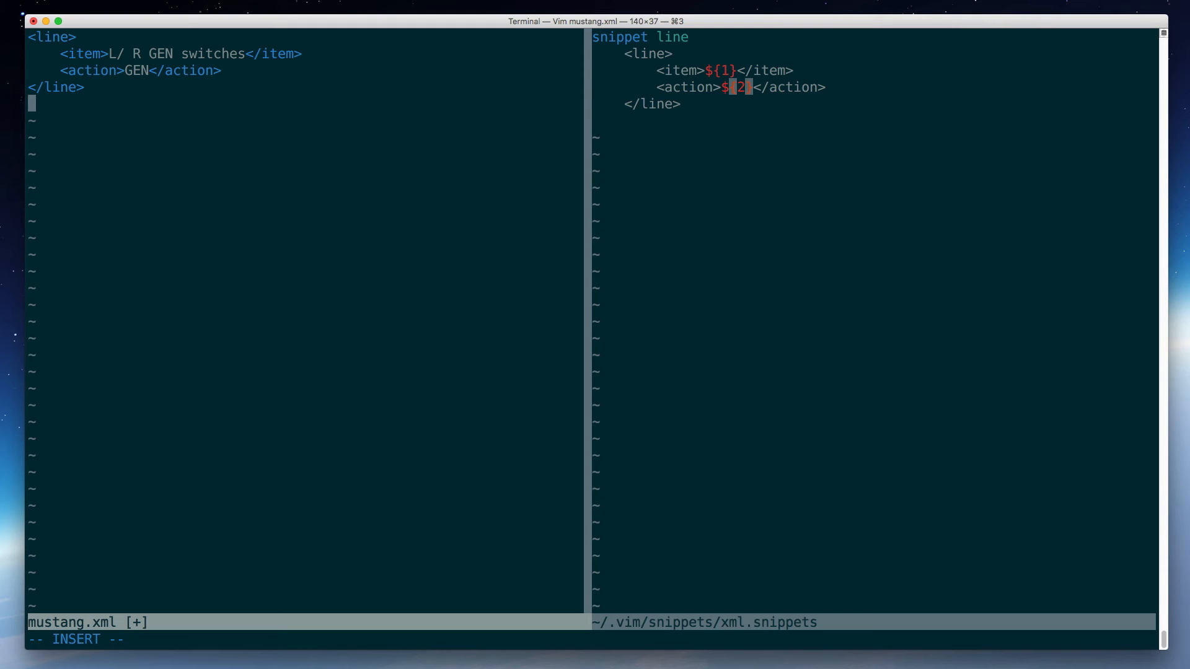
pyautogui.write('line>')
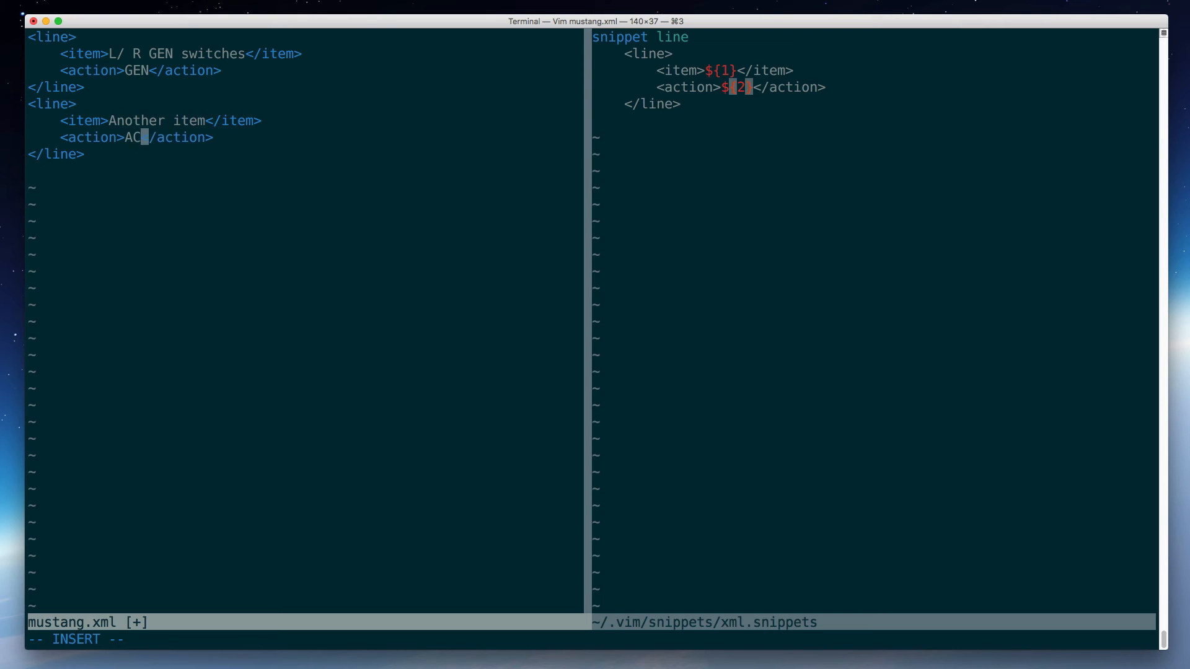
pyautogui.write('TION')
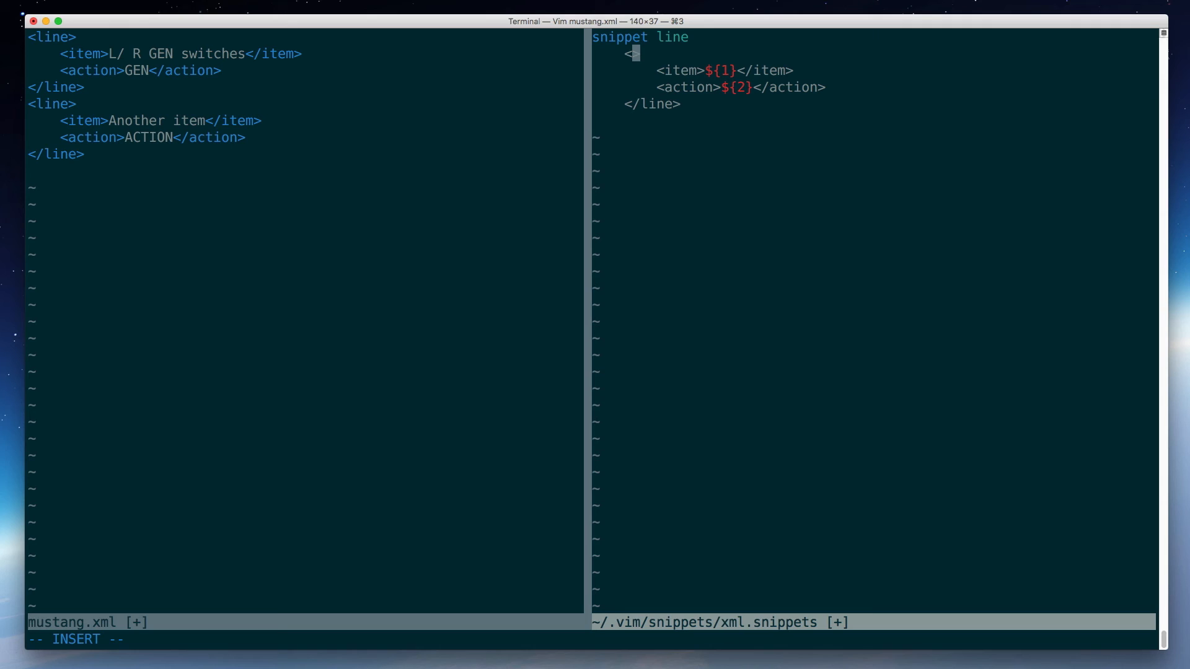
# Change the opening tag to <${1:line}> and the closing tag to </$1>, renumbering the other stops.
pyautogui.write('${')
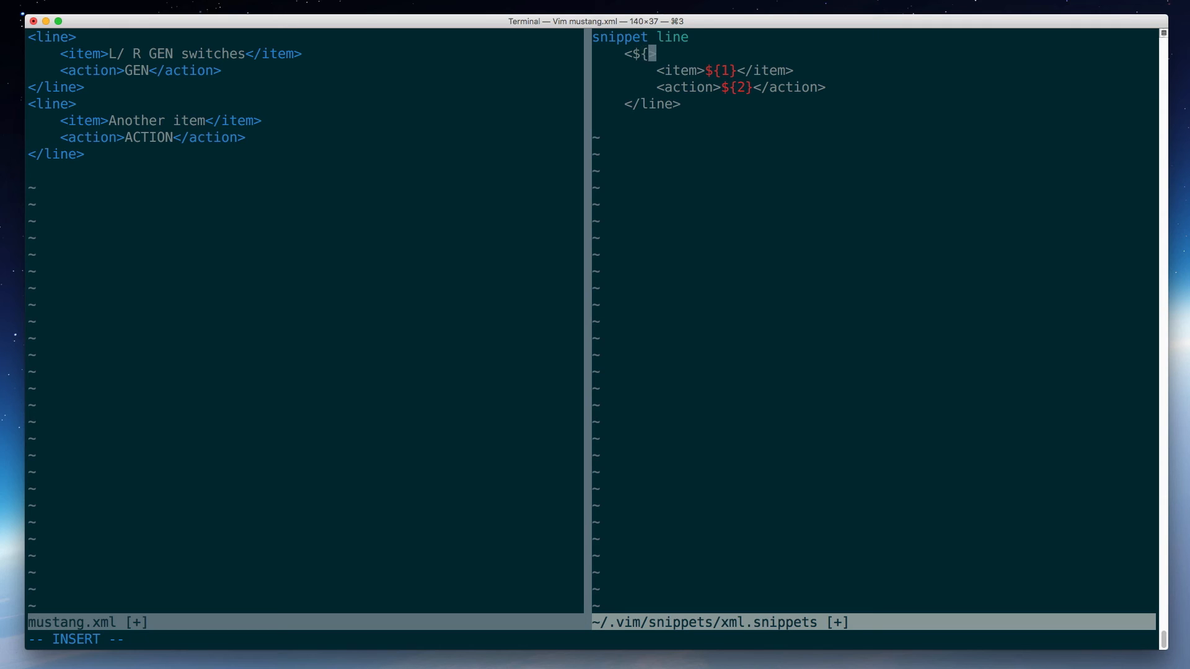
pyautogui.write('1')
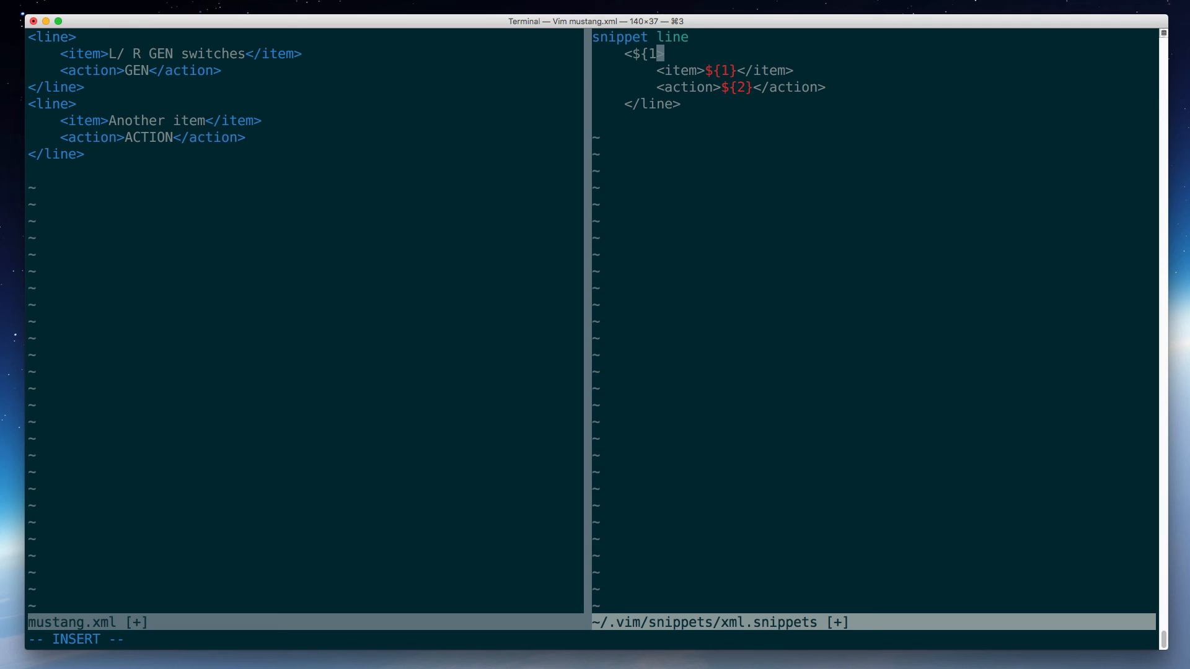
pyautogui.write(':lin')
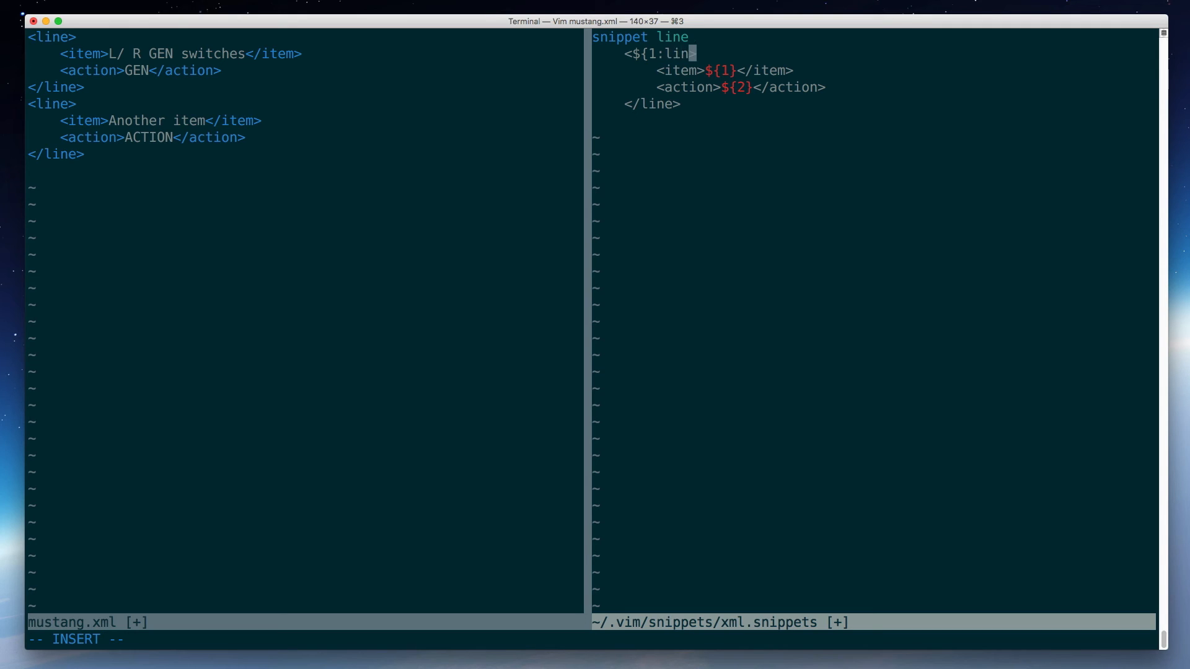
pyautogui.write('e}')
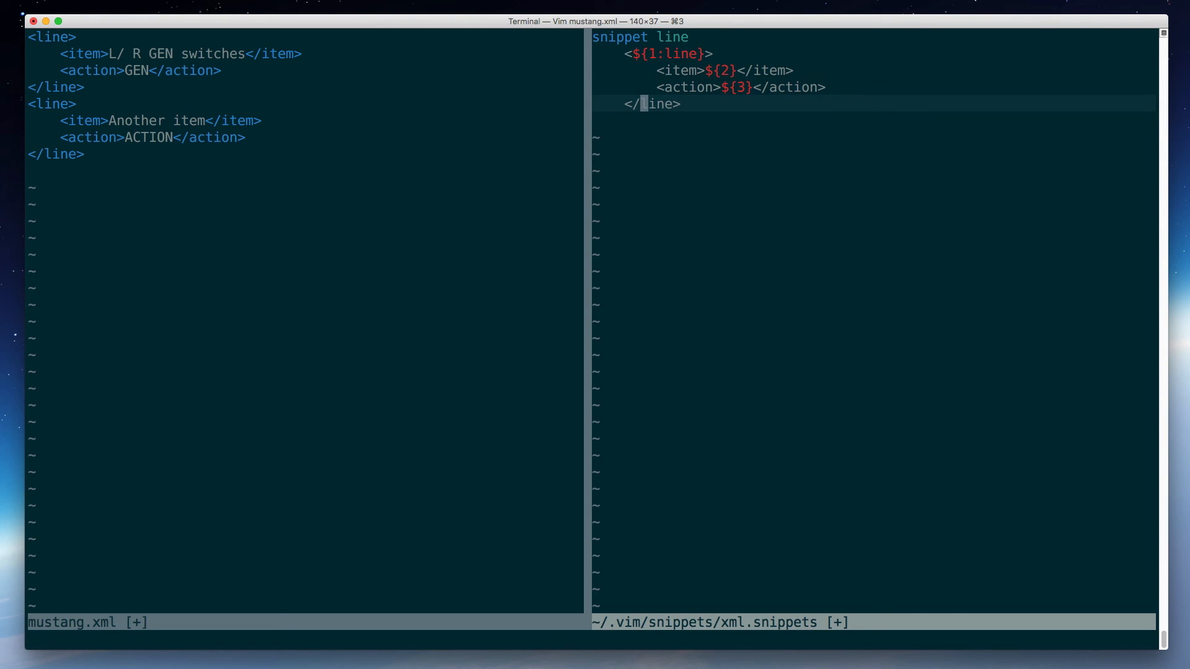
pyautogui.press('i')
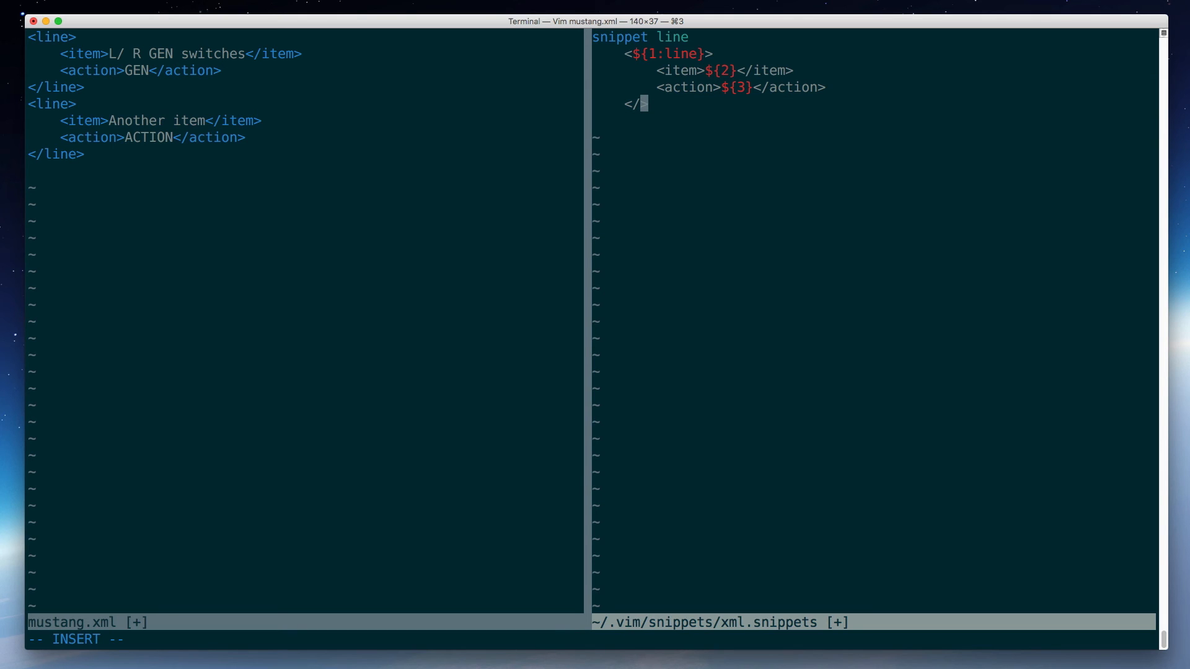
pyautogui.write('$!')
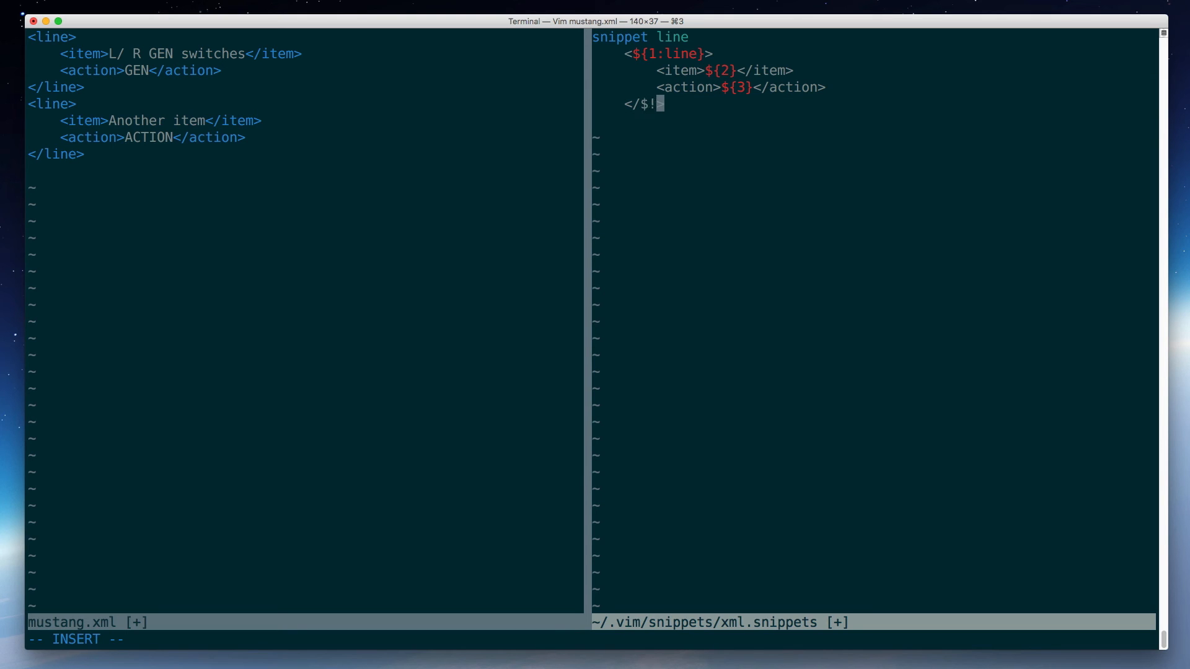
pyautogui.write('1')
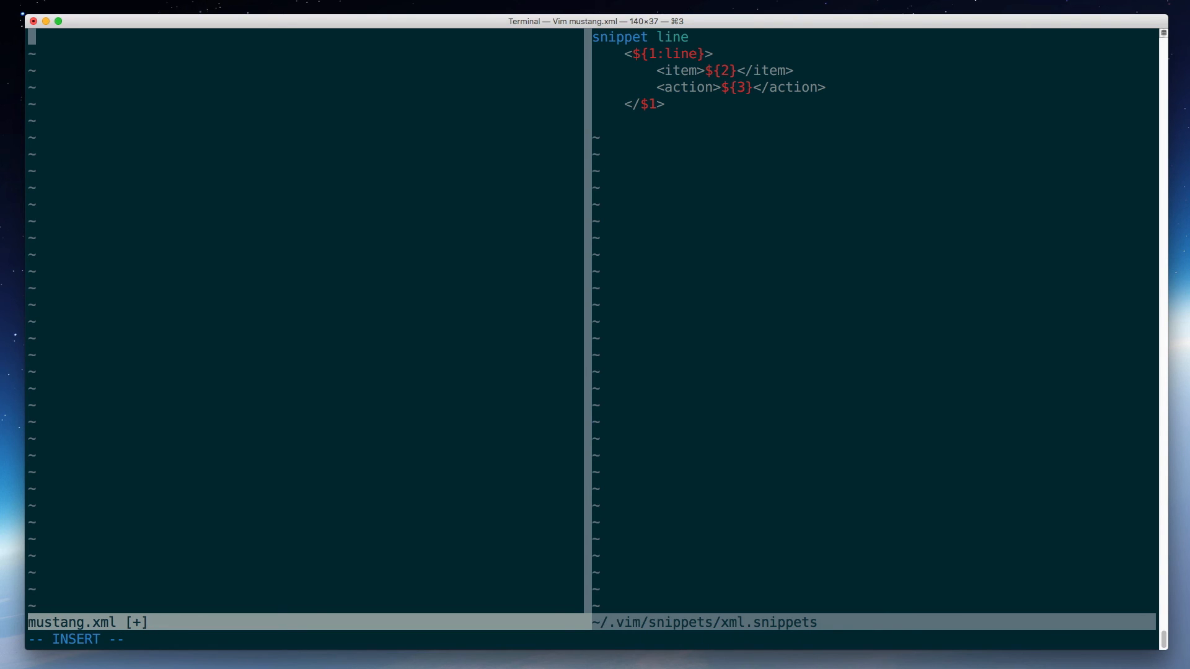
# Expand 'line' into a mirrored differentTag block filled with 'in my item' and 'in action'.
pyautogui.write('line')
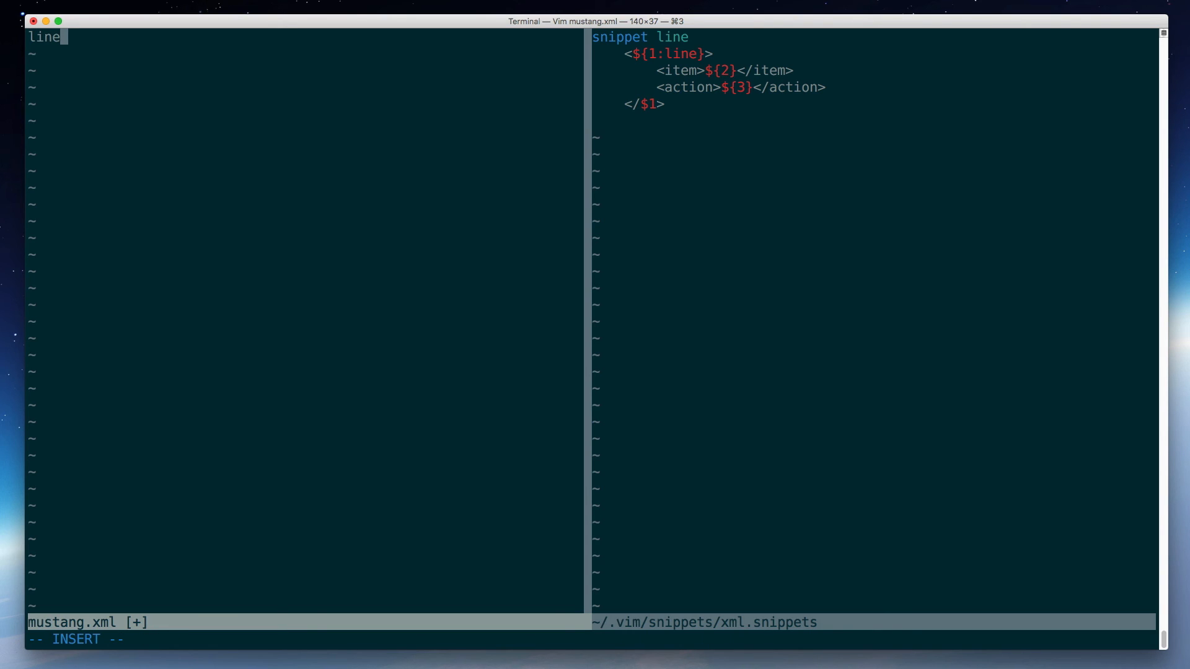
pyautogui.press('Tab')
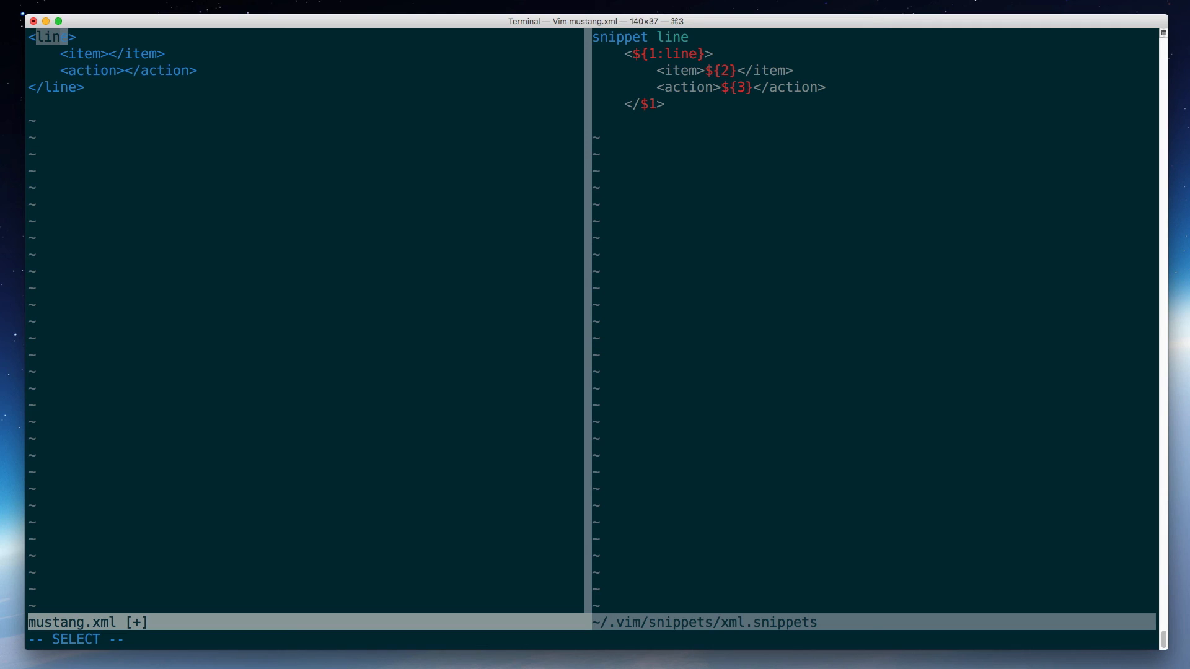
pyautogui.write('diffe')
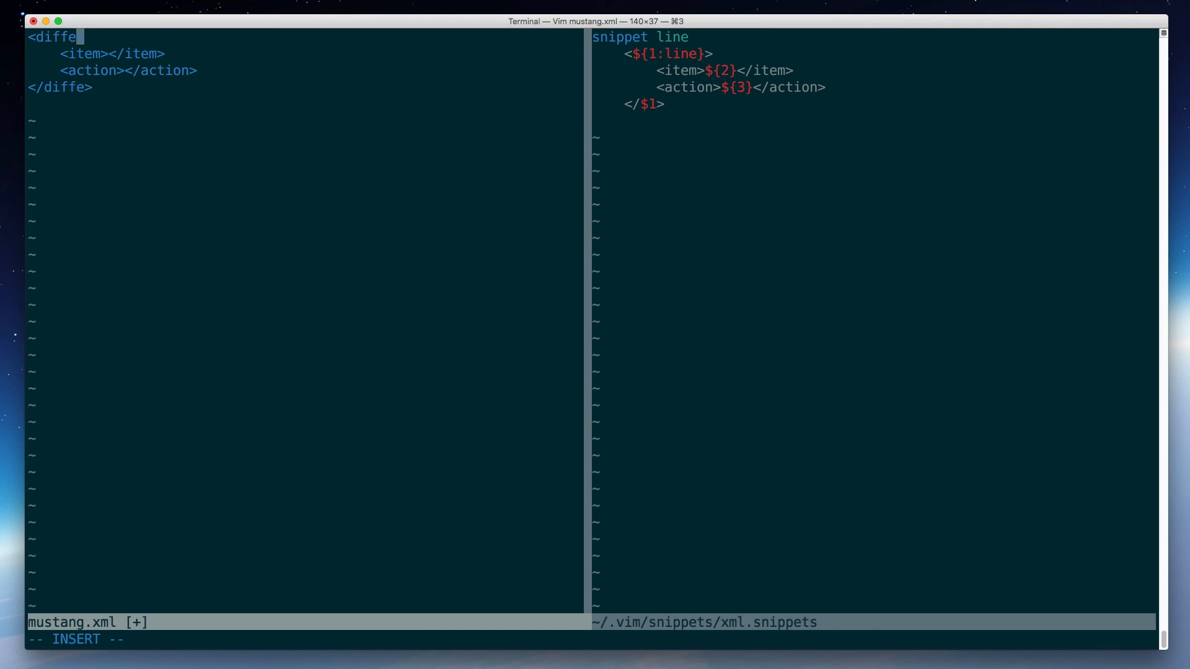
pyautogui.write('rentTag')
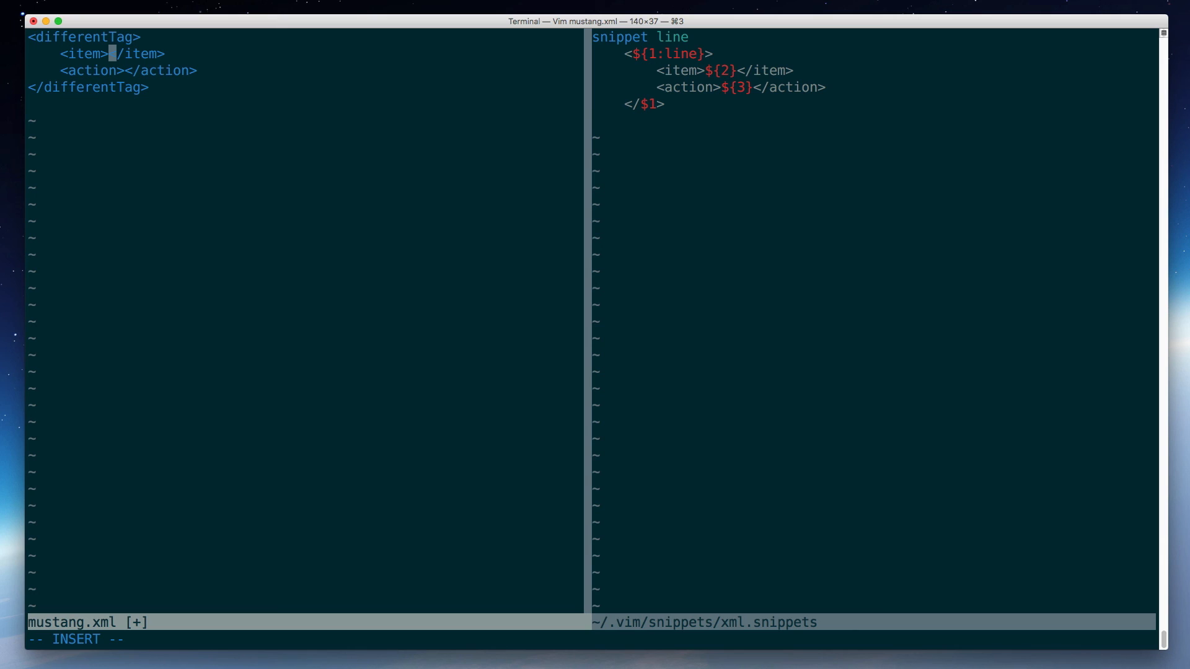
pyautogui.write('in my item')
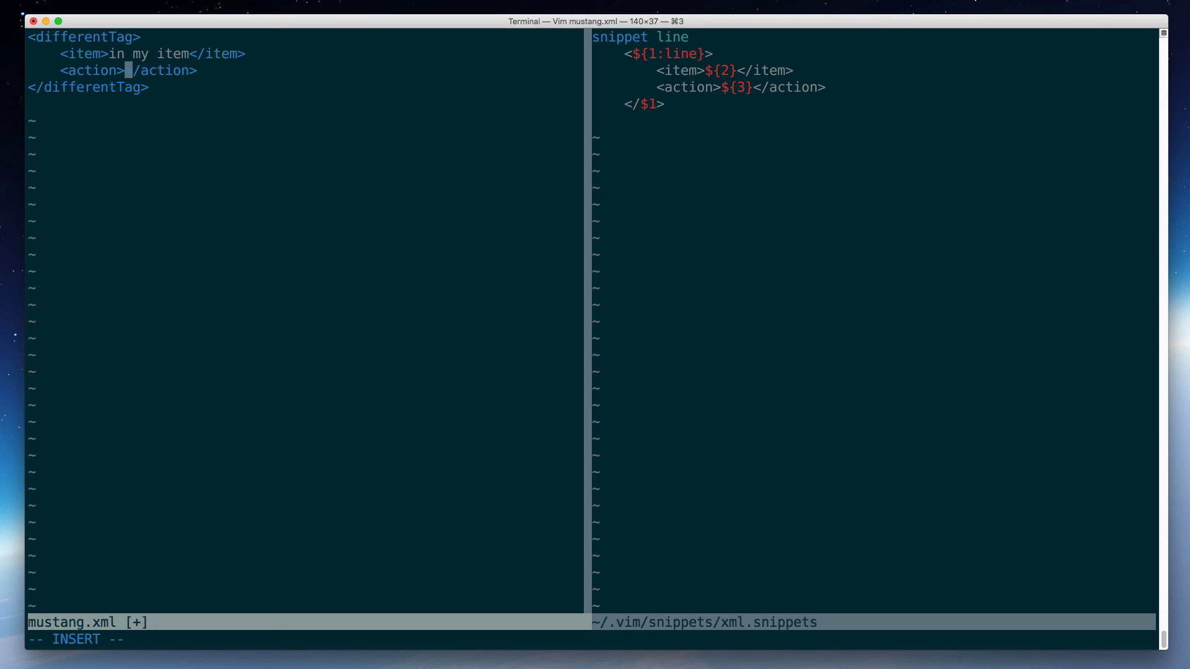
pyautogui.write('in action')
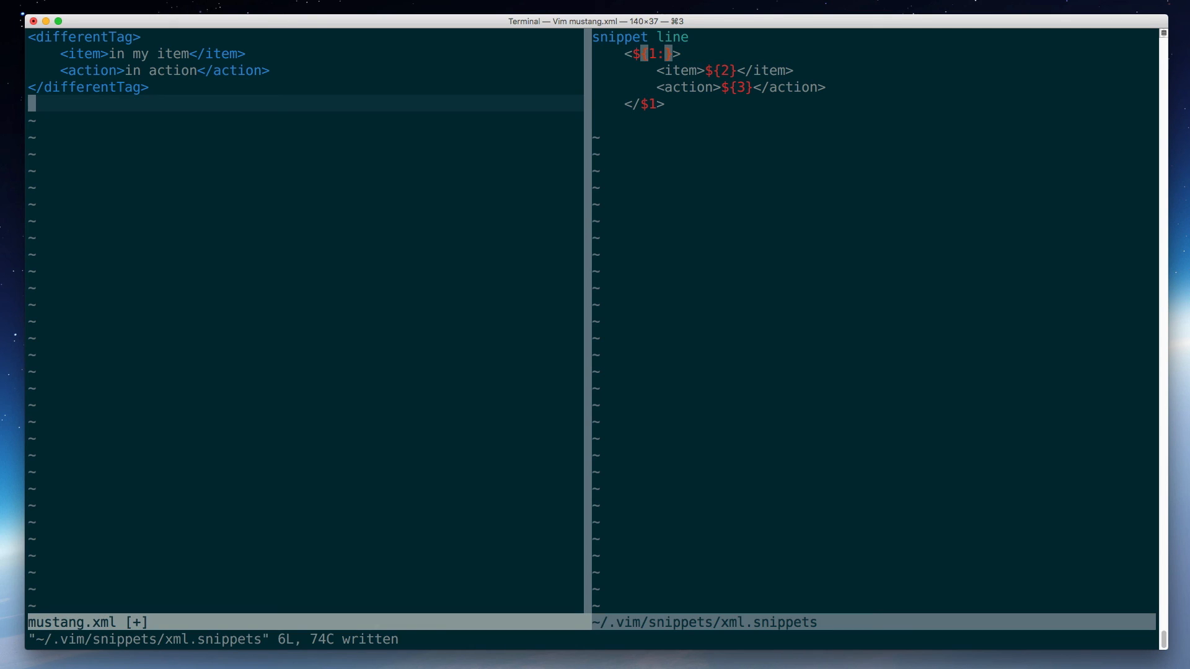
# Expand a second block below, name it tagName and start its item with 'this'.
pyautogui.press('i')
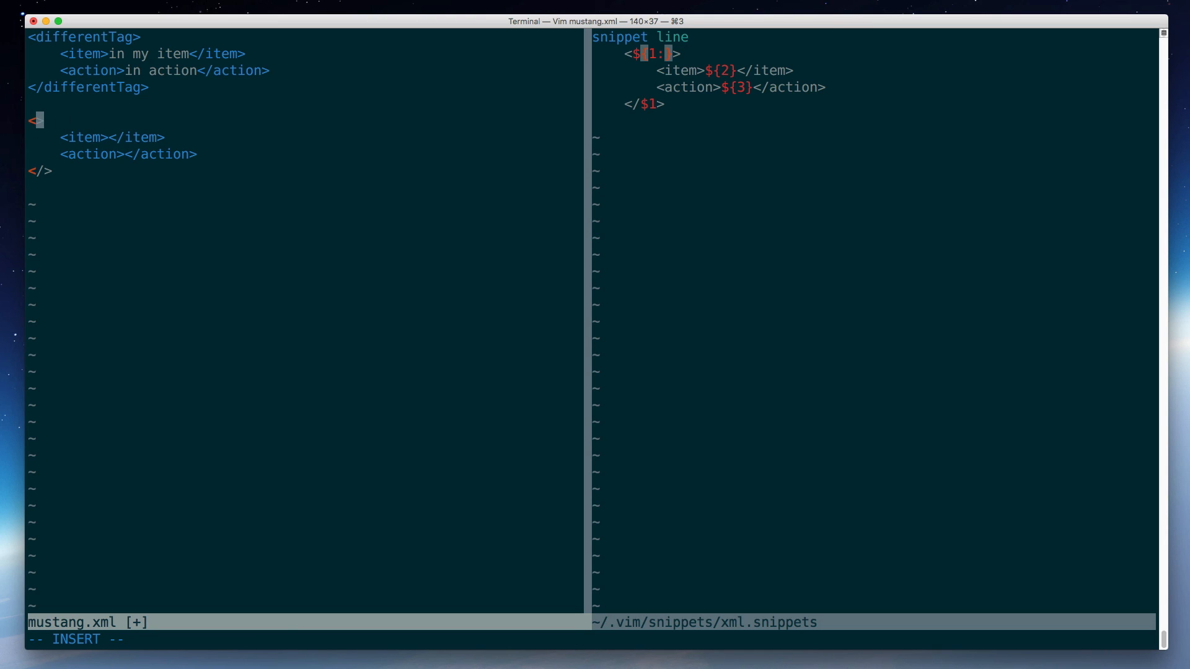
pyautogui.write('tagName')
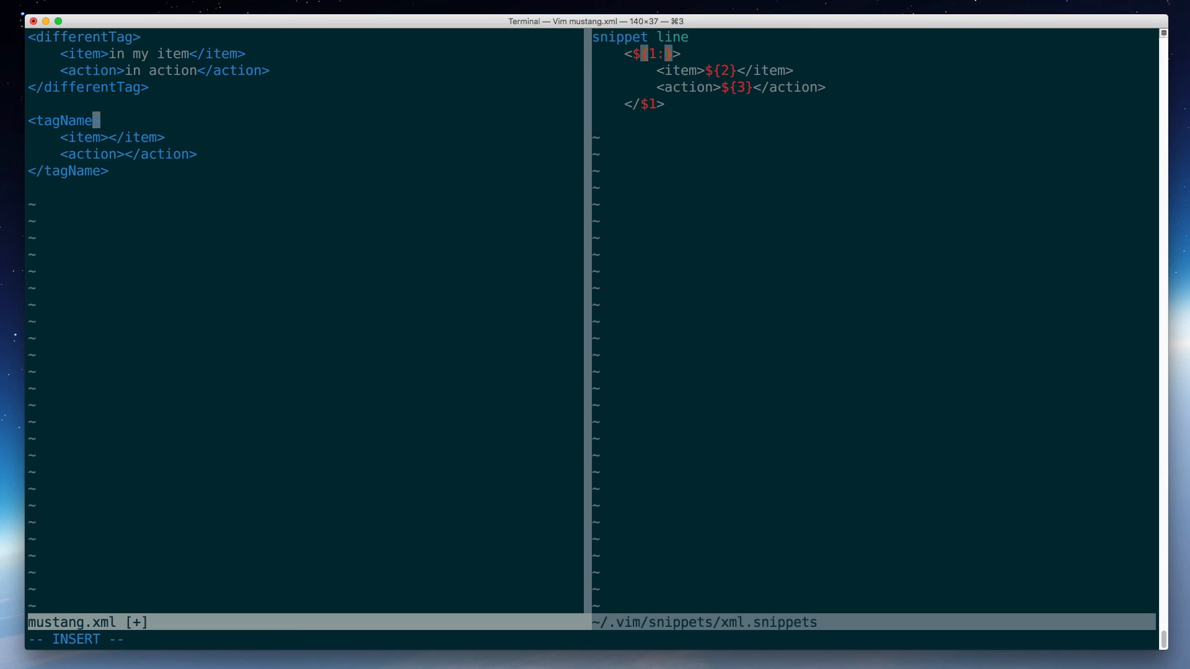
pyautogui.write('this')
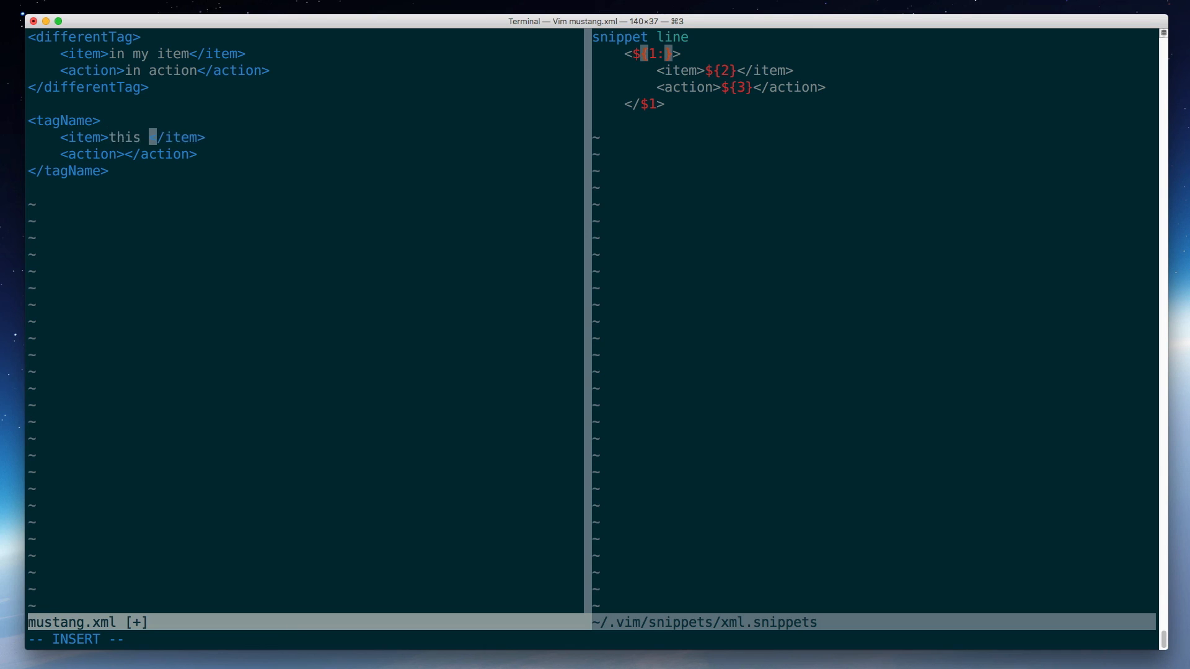